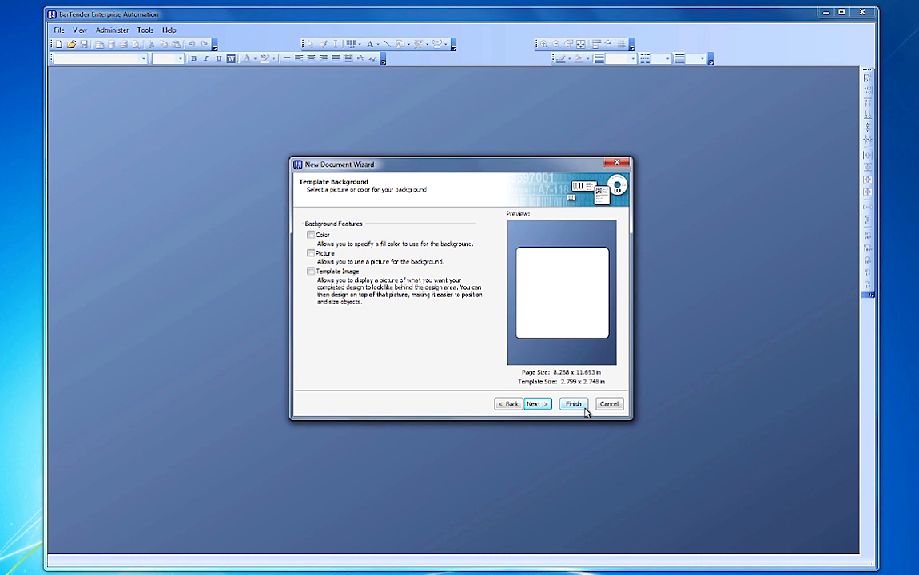
Step: Finish the New Document Wizard so a blank label template opens
left_click(572, 403)
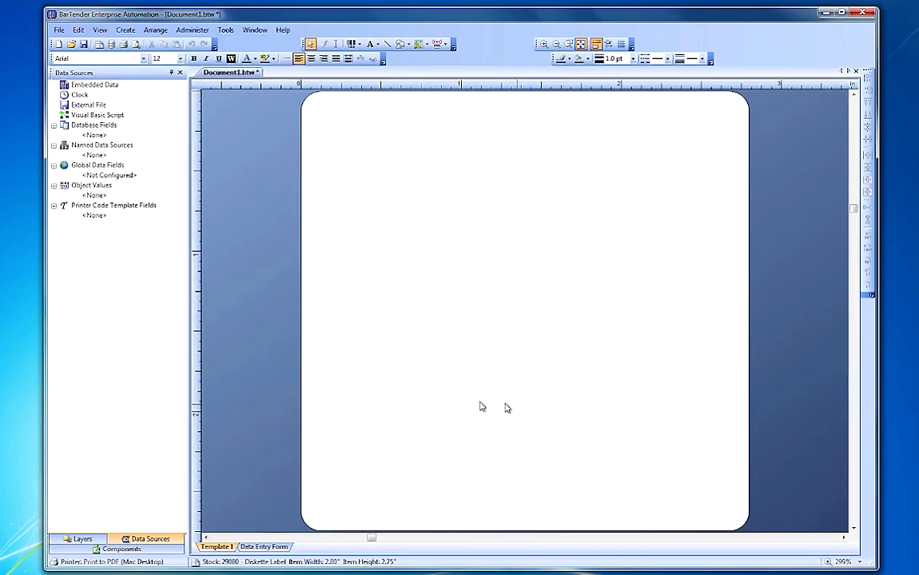
Step: Bring up Page Setup's Background settings and look over the Color and Template Image options
left_click(58, 29)
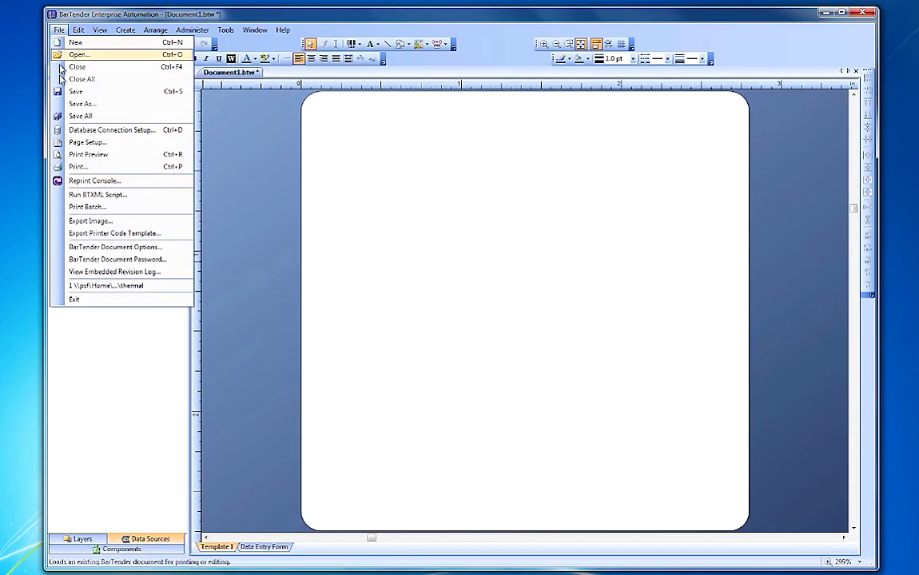
left_click(87, 140)
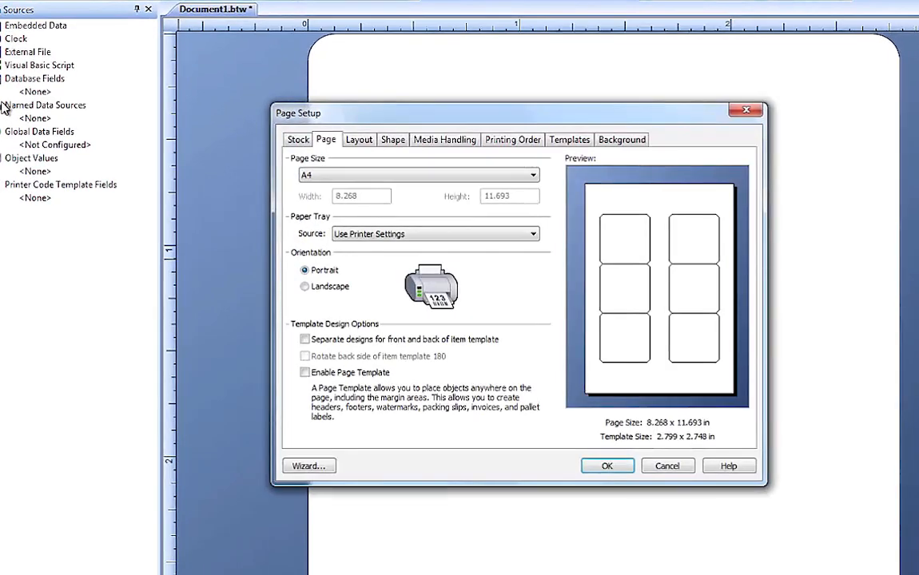
left_click(620, 139)
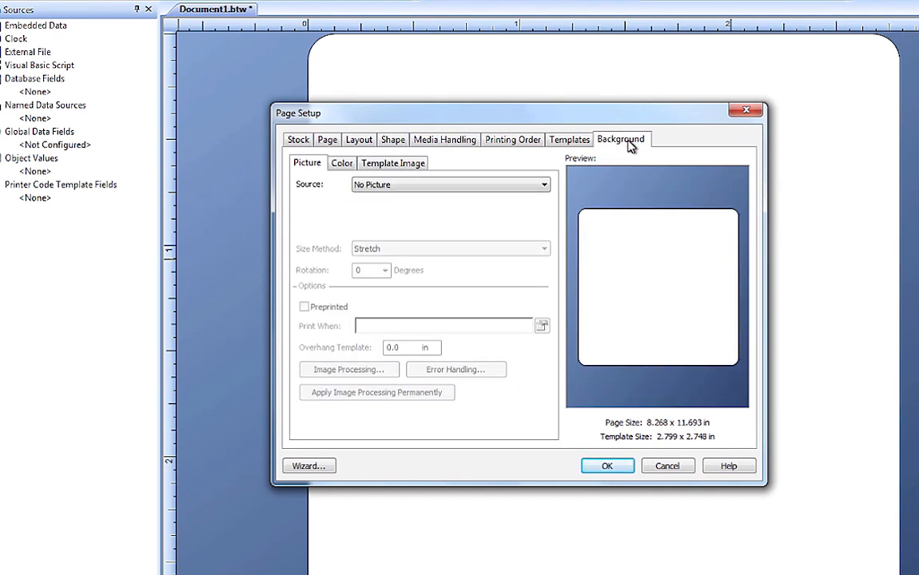
mouse_move(331, 200)
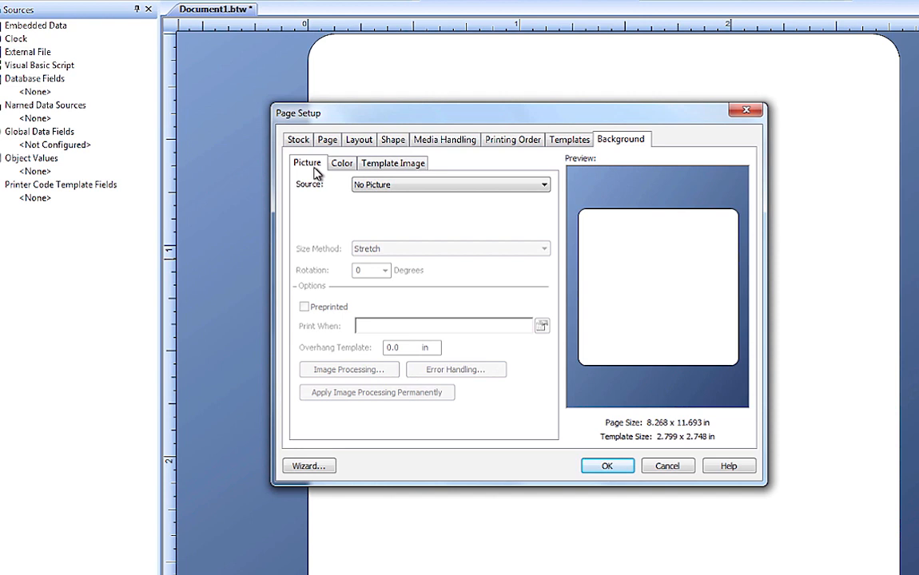
left_click(342, 163)
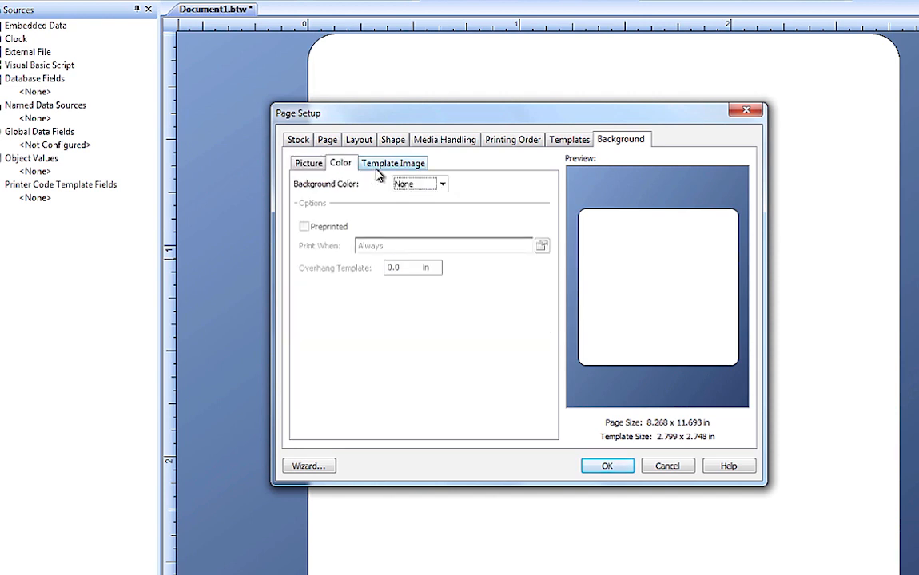
left_click(393, 163)
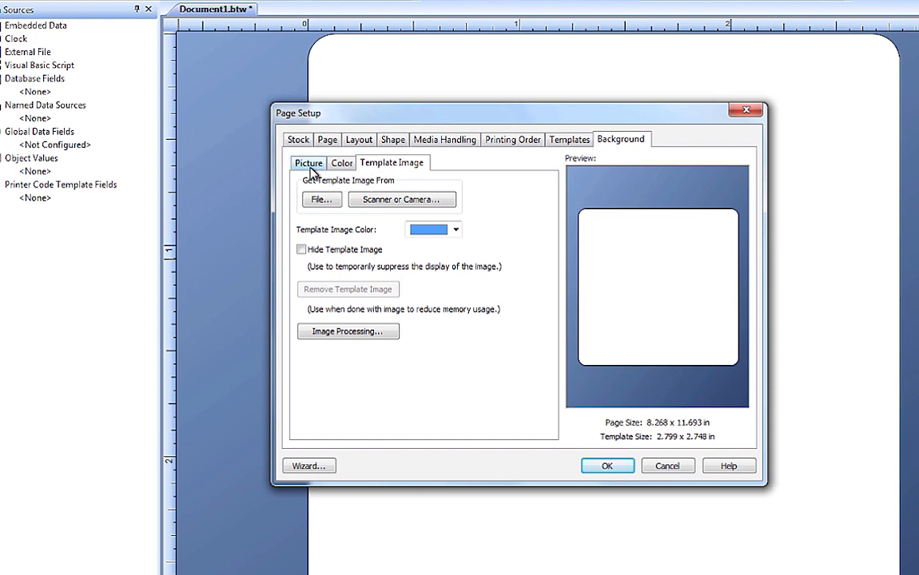
Step: Set the background picture source to Embedded Picture, then reopen the source list for Linked Picture
left_click(307, 163)
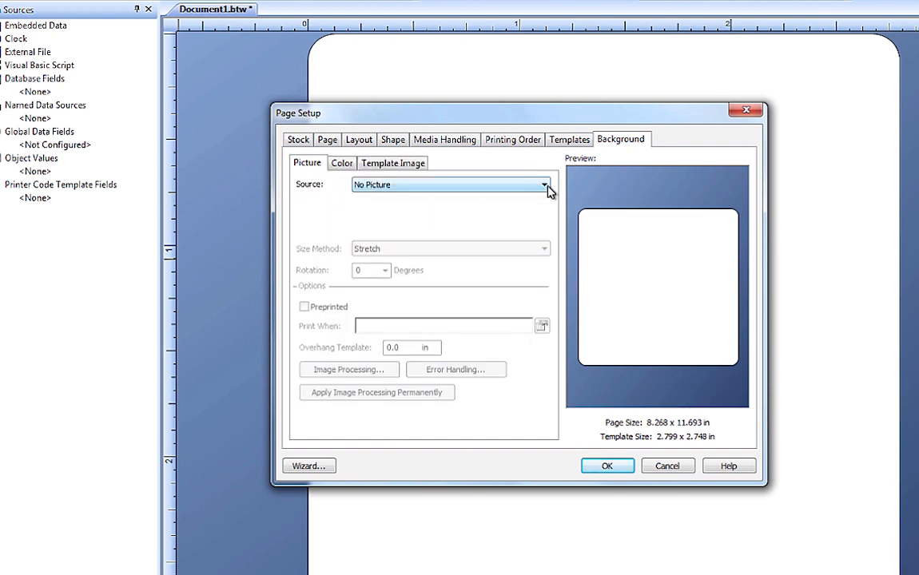
left_click(544, 186)
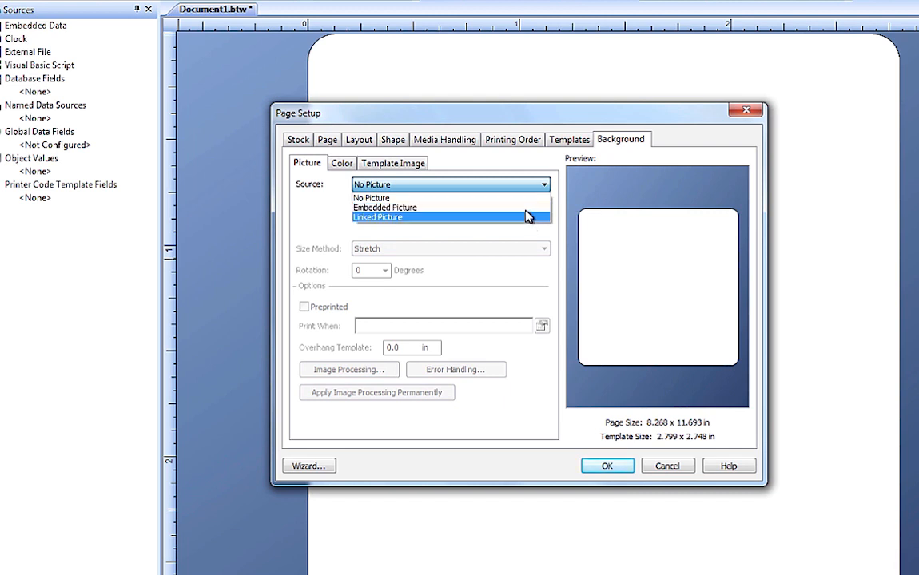
left_click(384, 208)
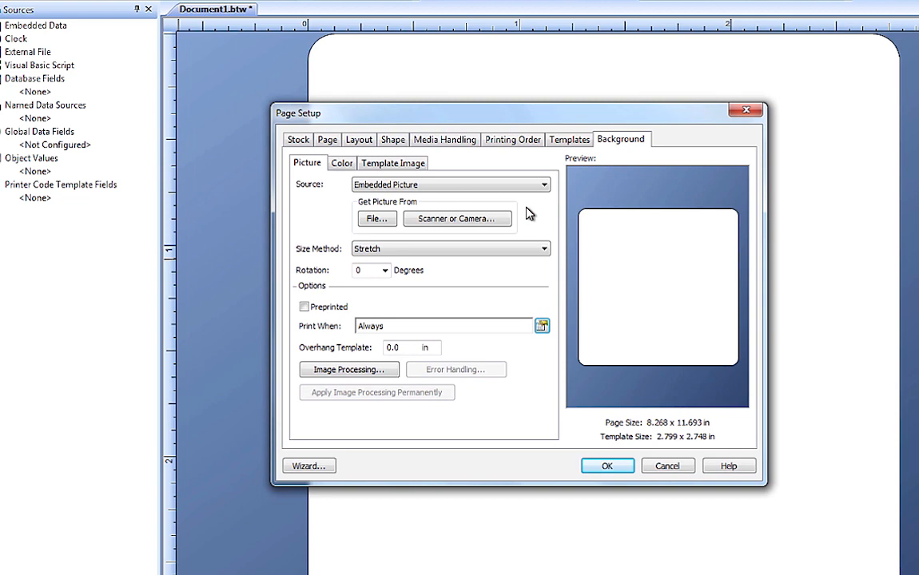
left_click(451, 249)
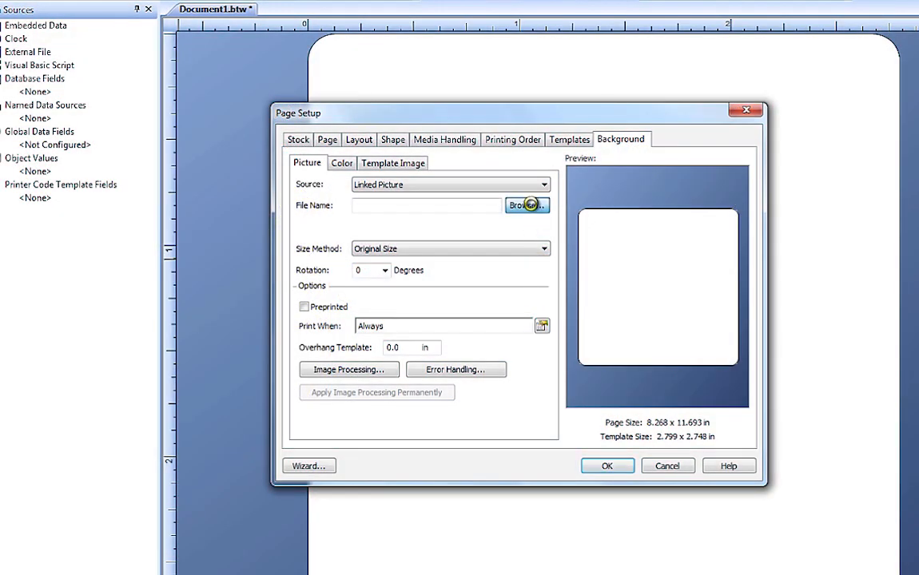
Step: Link SkytechLogo.png as the label background picture
left_click(526, 205)
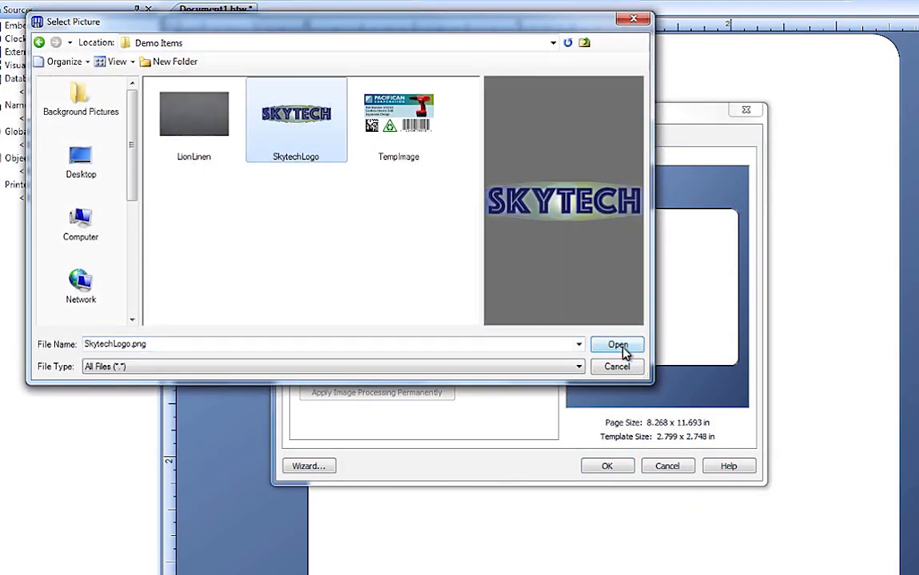
left_click(617, 345)
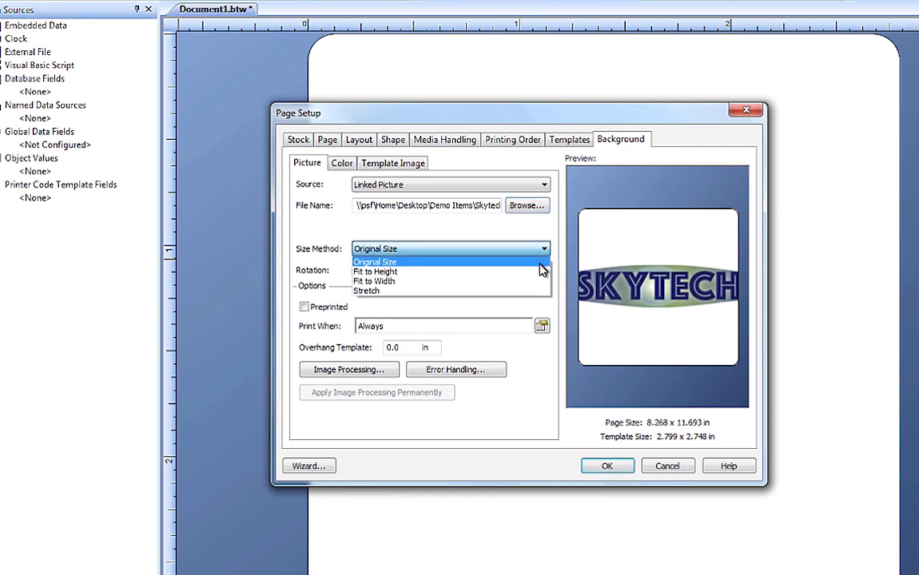
mouse_move(374, 281)
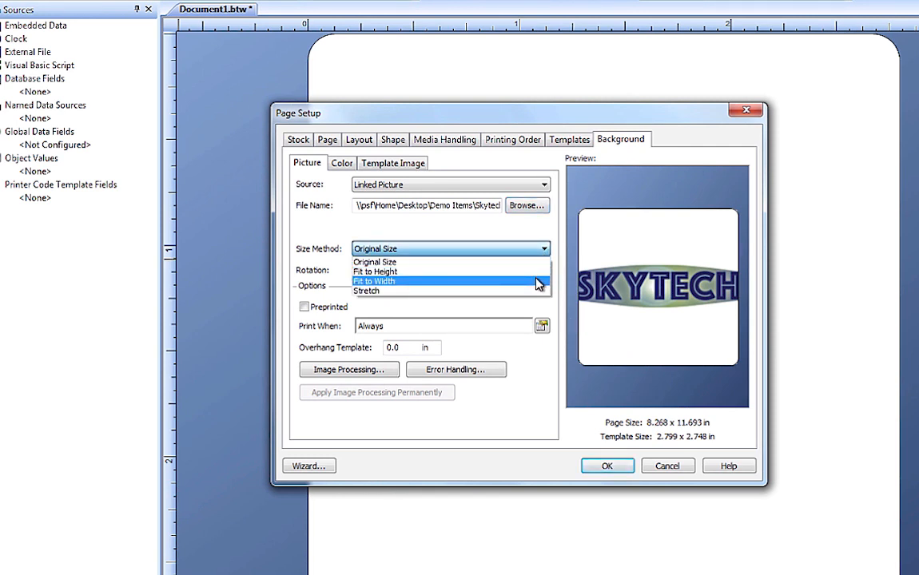
Step: Try width and height fitting, settle on Stretch, and rotate the picture 30 degrees
left_click(374, 282)
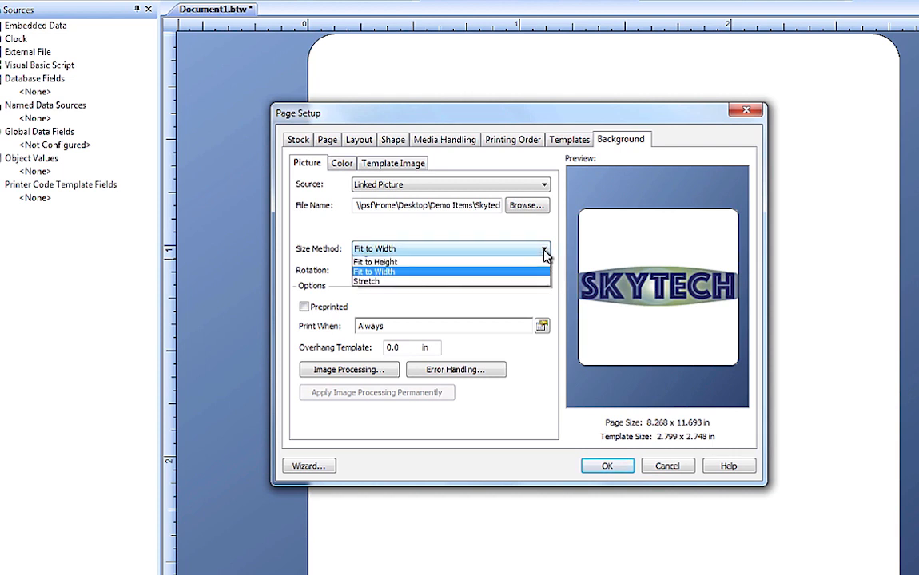
left_click(374, 262)
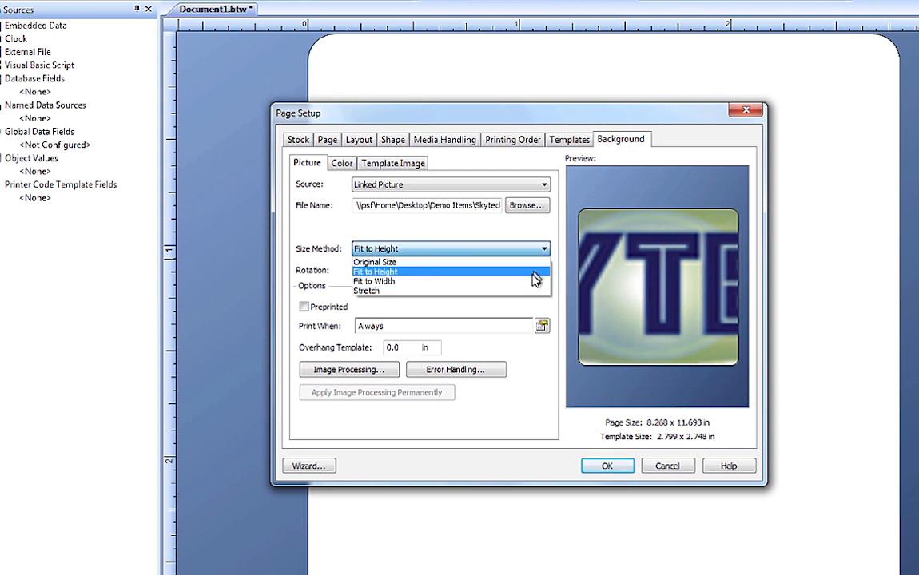
left_click(366, 291)
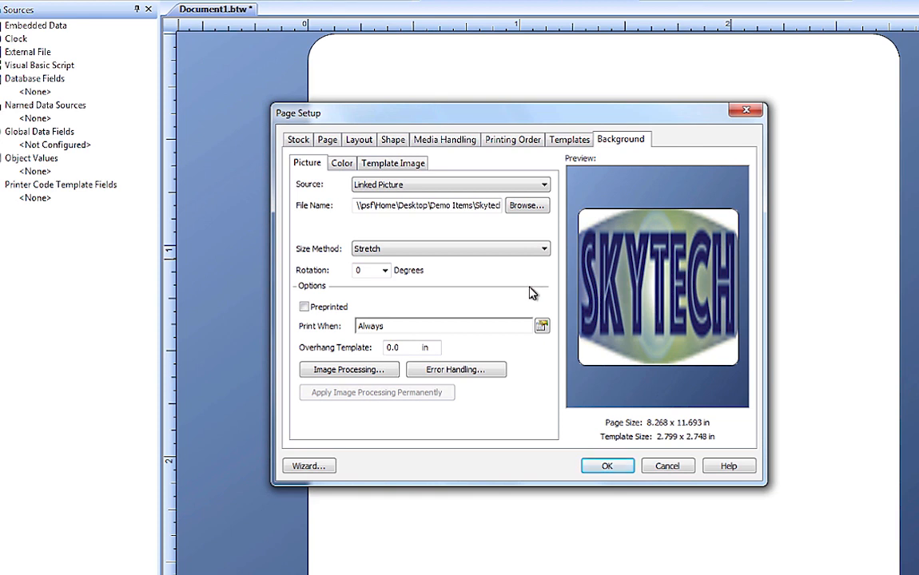
left_click(384, 271)
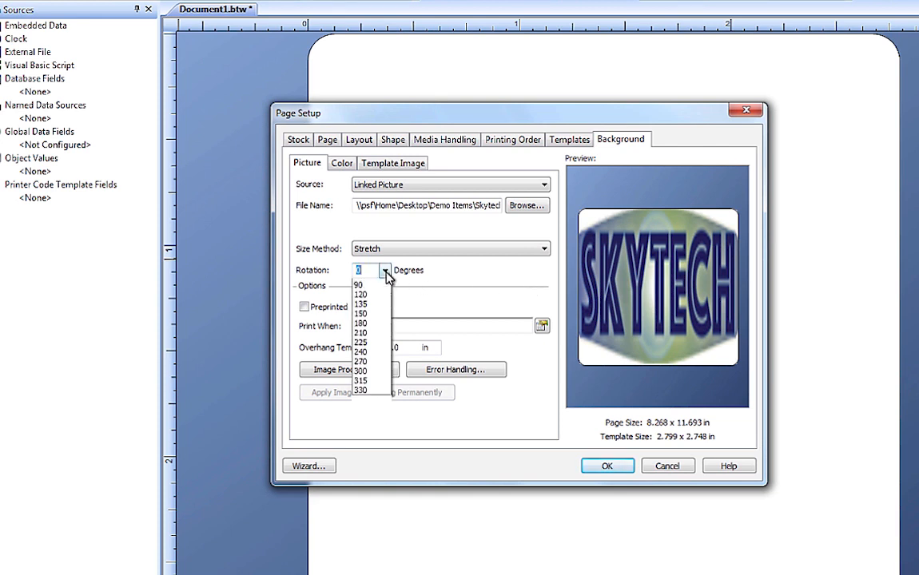
left_click(361, 285)
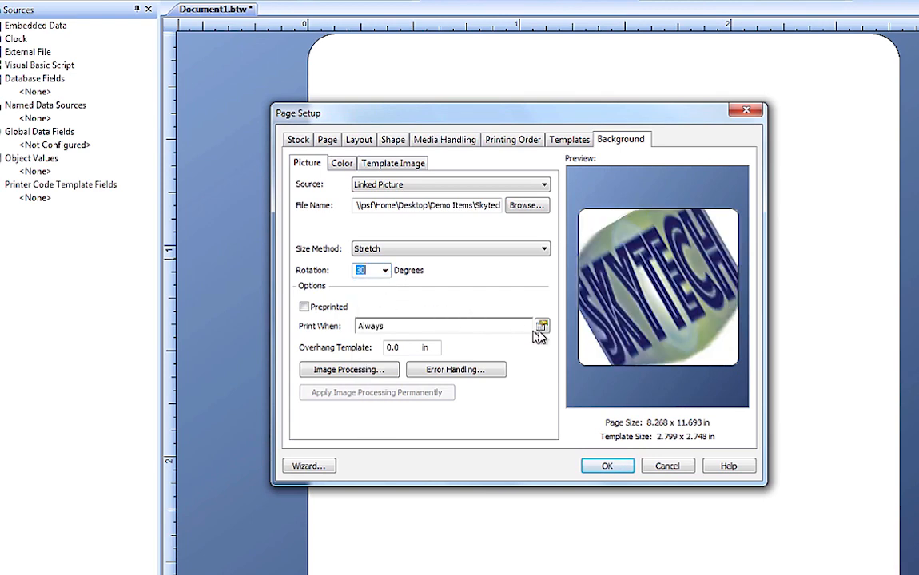
Step: Review the print condition, image processing and error handling options, leaving them unchanged
left_click(542, 326)
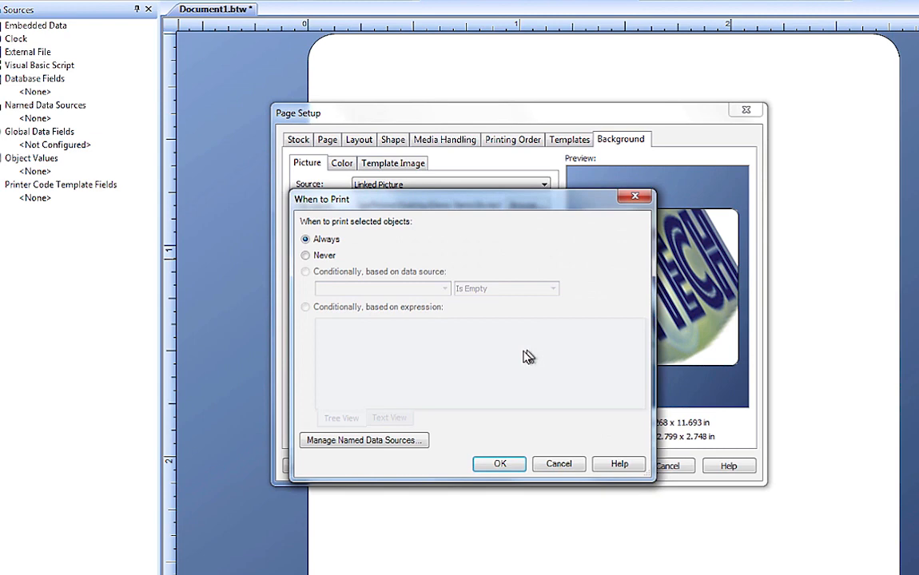
left_click(499, 463)
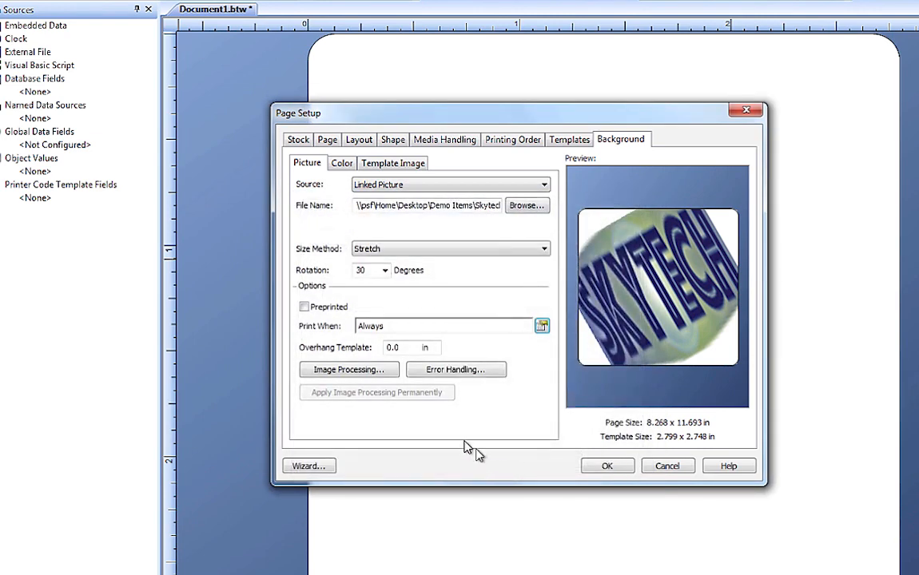
left_click(349, 369)
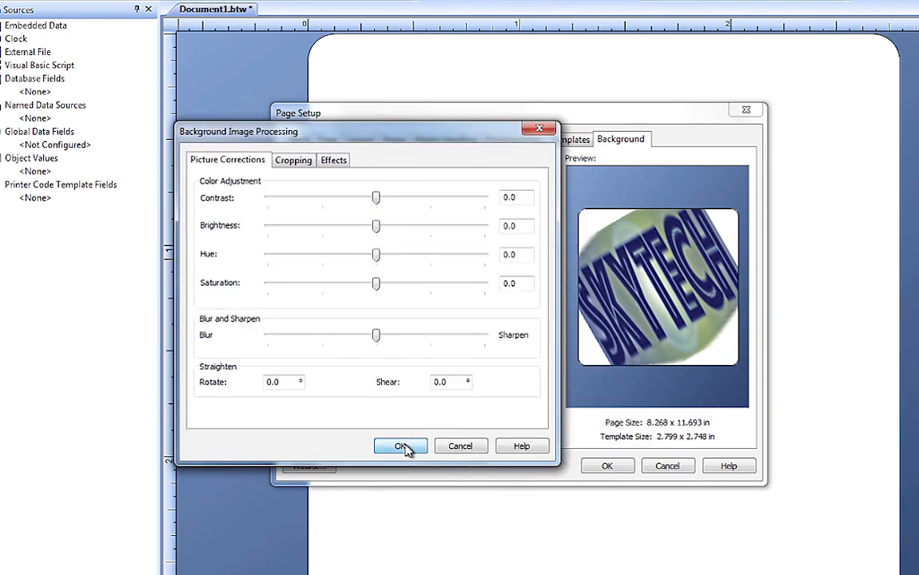
left_click(401, 446)
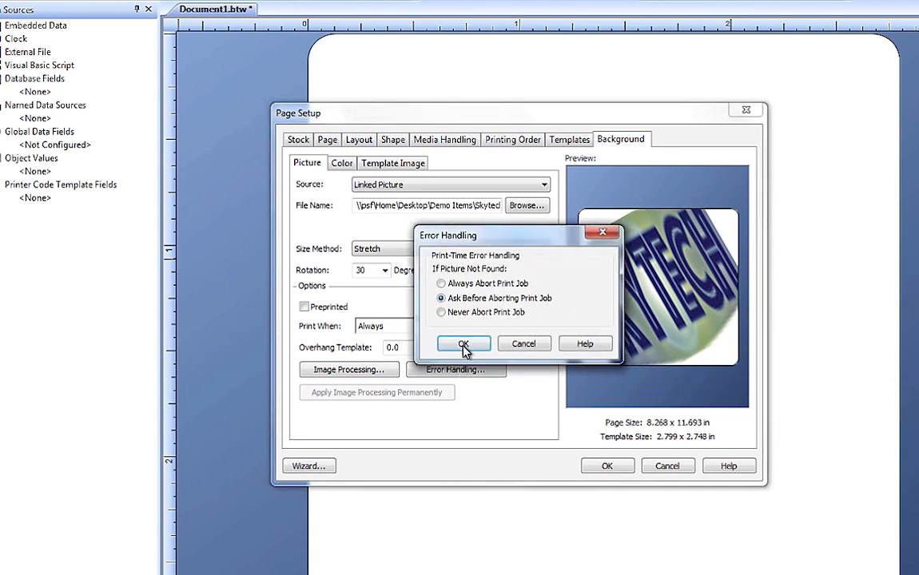
left_click(464, 343)
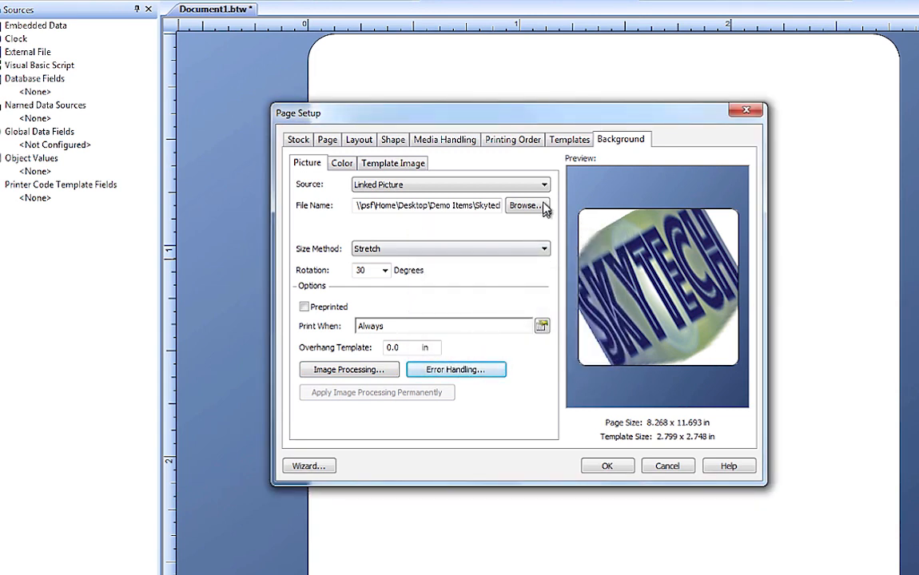
Step: Remove the background picture and move to the background colour choices
left_click(451, 183)
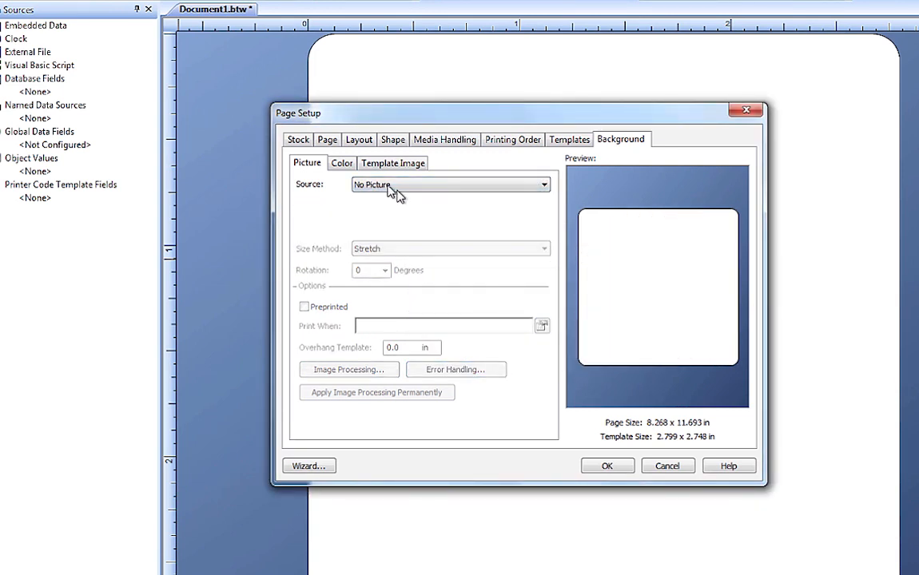
left_click(343, 163)
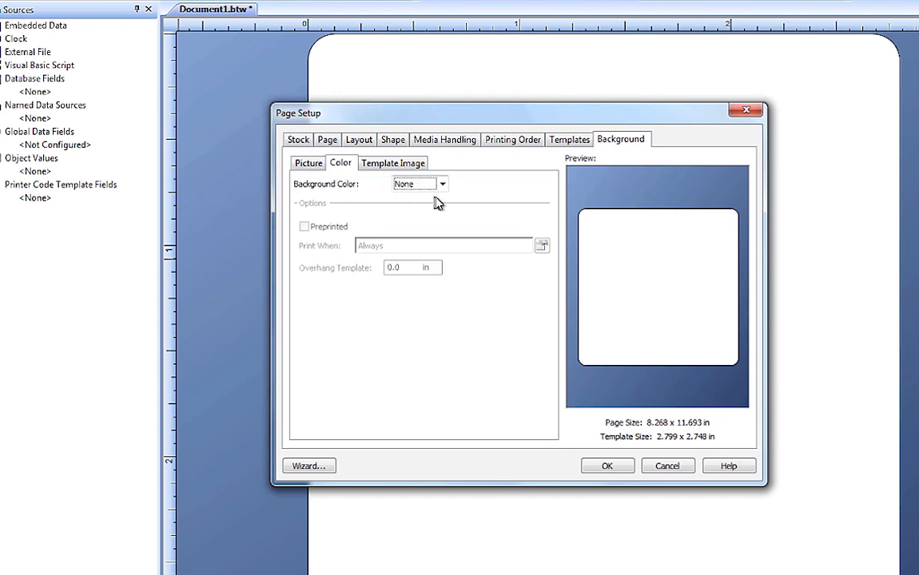
mouse_move(451, 199)
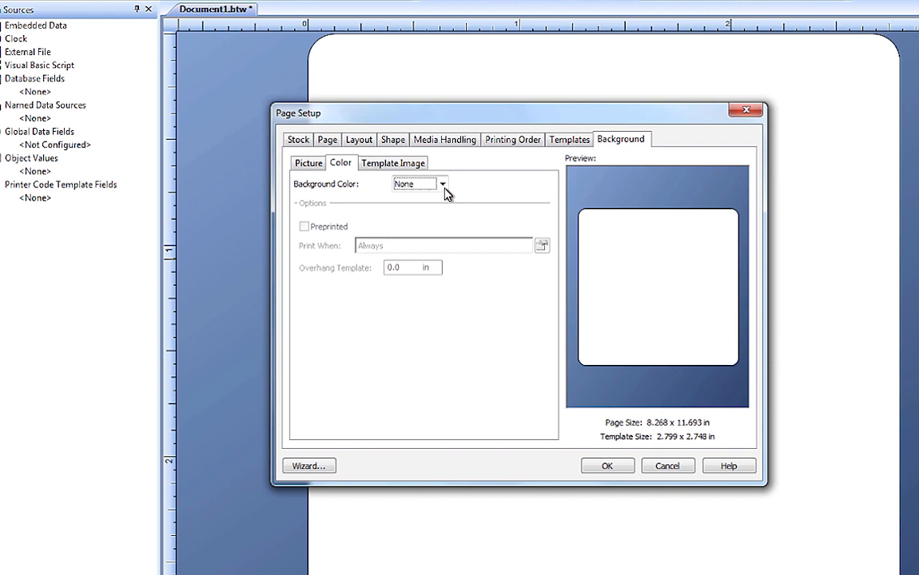
mouse_move(446, 195)
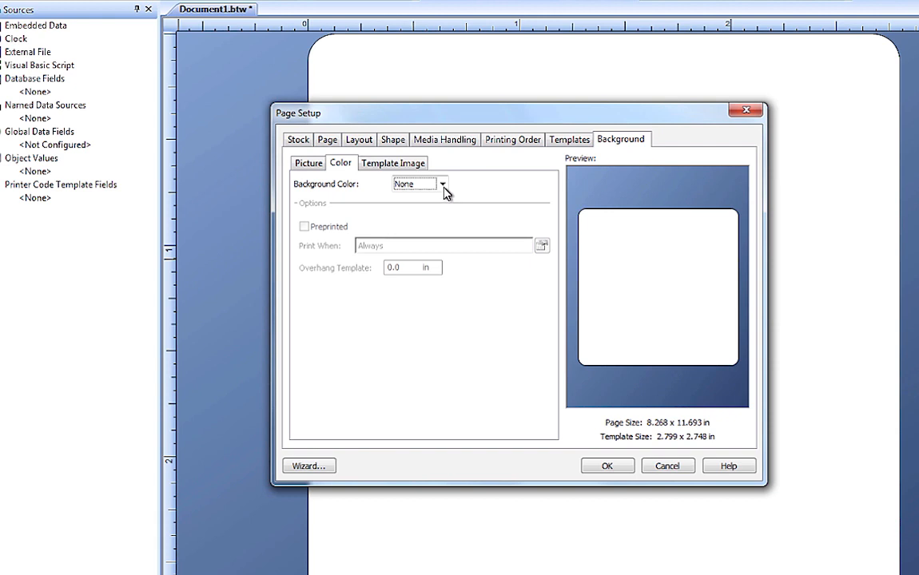
left_click(442, 184)
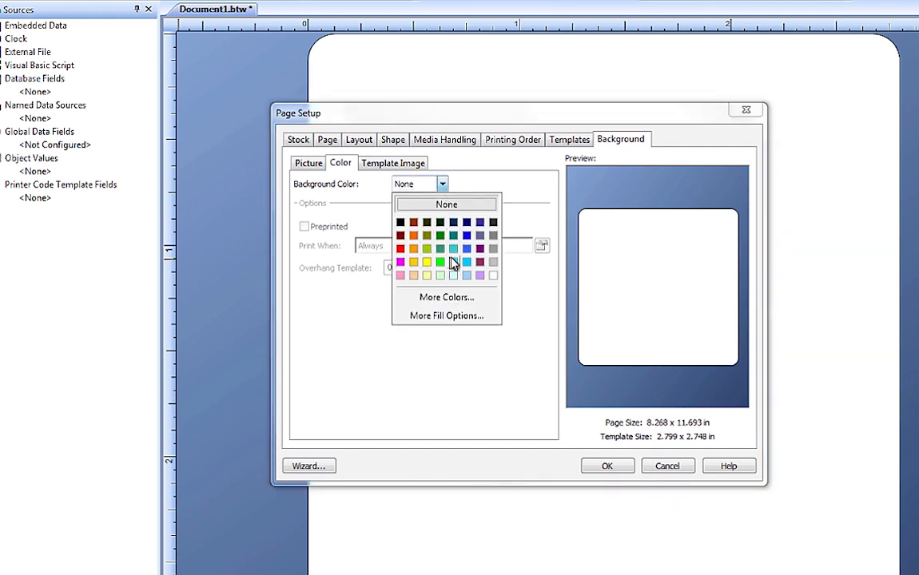
Step: Choose a blue in More Colors, refine it on the Custom editor and apply the light blue background
left_click(446, 296)
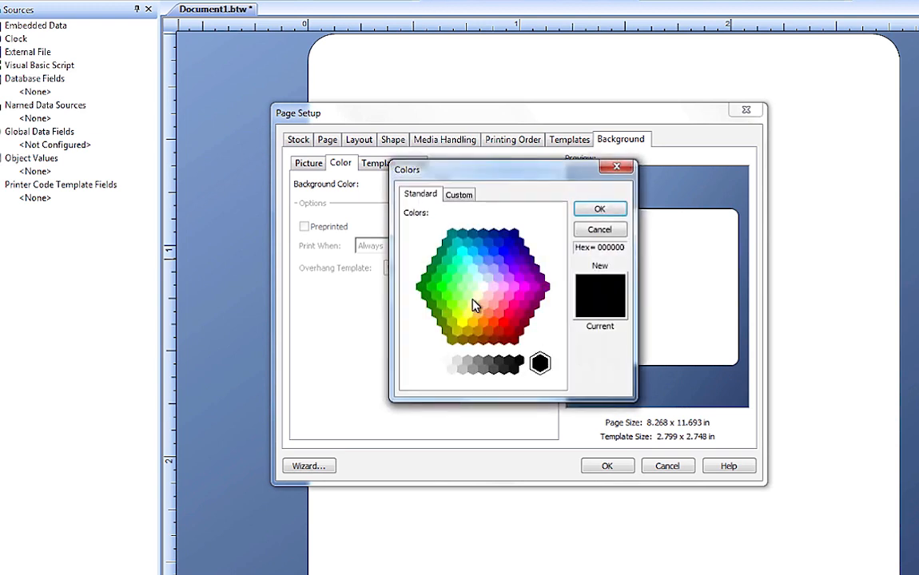
left_click(489, 264)
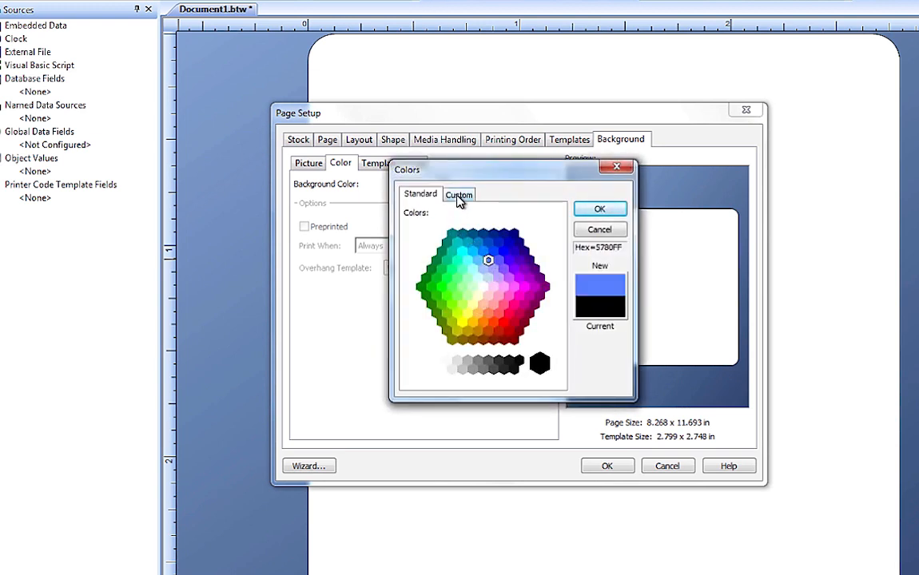
left_click(459, 195)
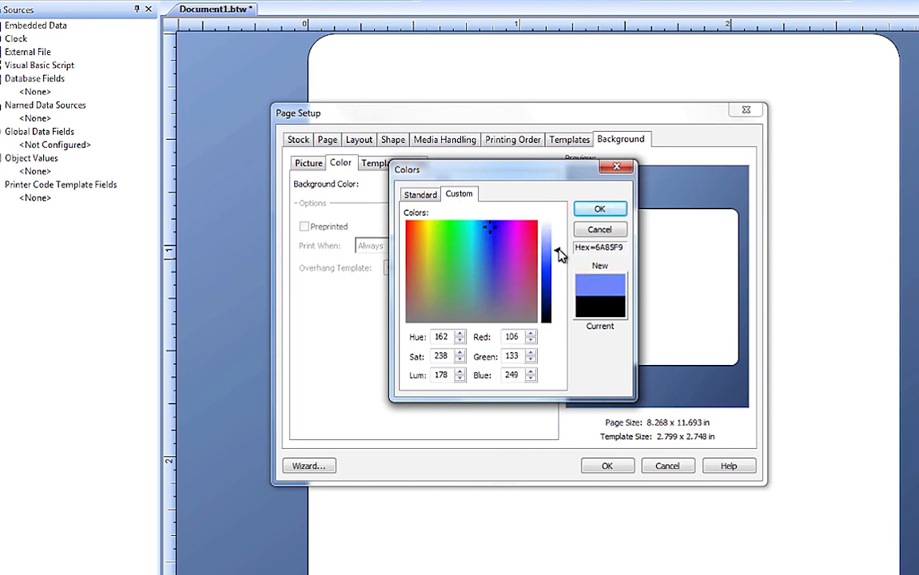
left_click(599, 208)
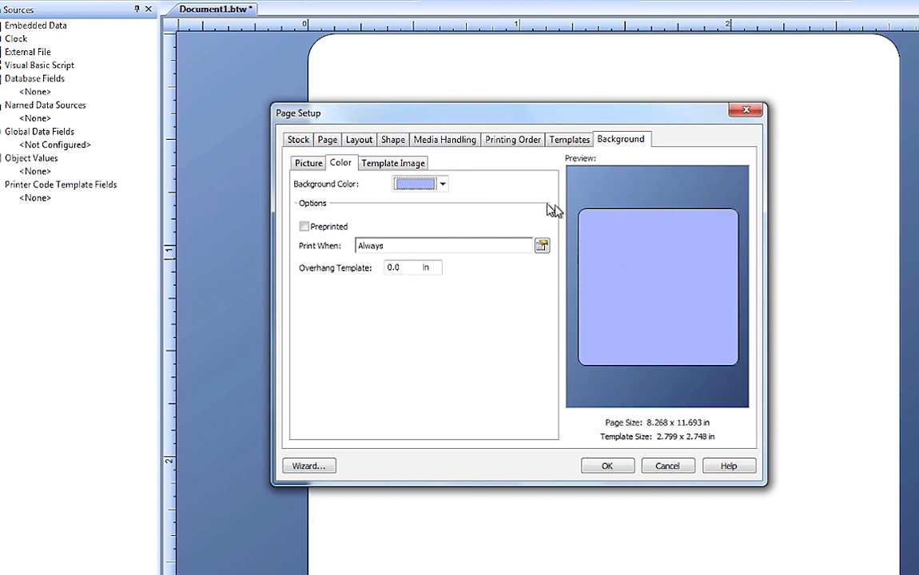
Step: In More Fill Options set a linear gradient ending in blue, then move on to pattern fills
left_click(441, 183)
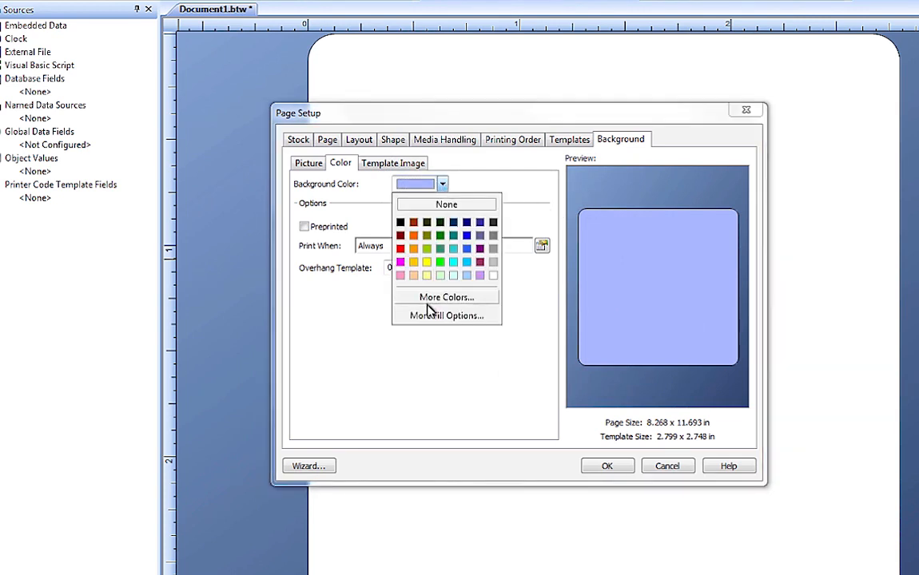
left_click(446, 315)
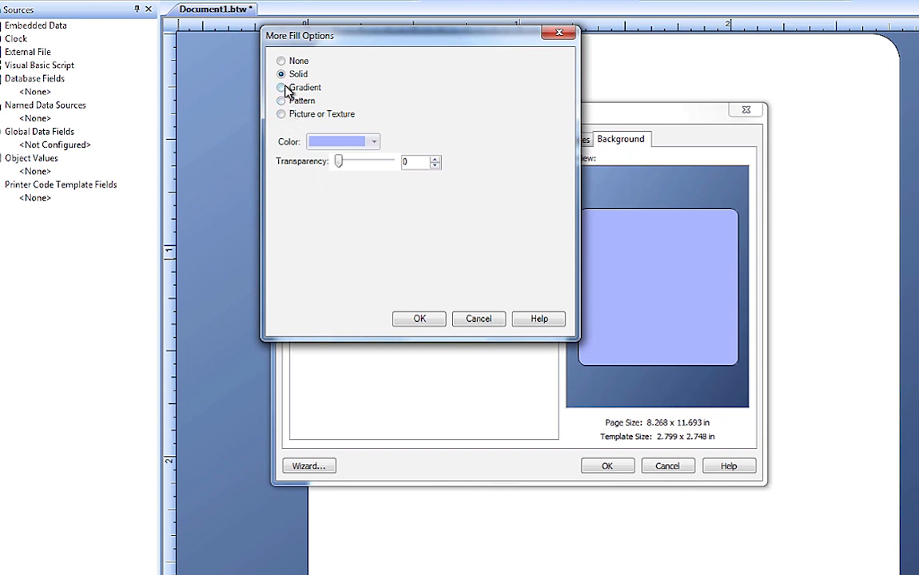
left_click(282, 86)
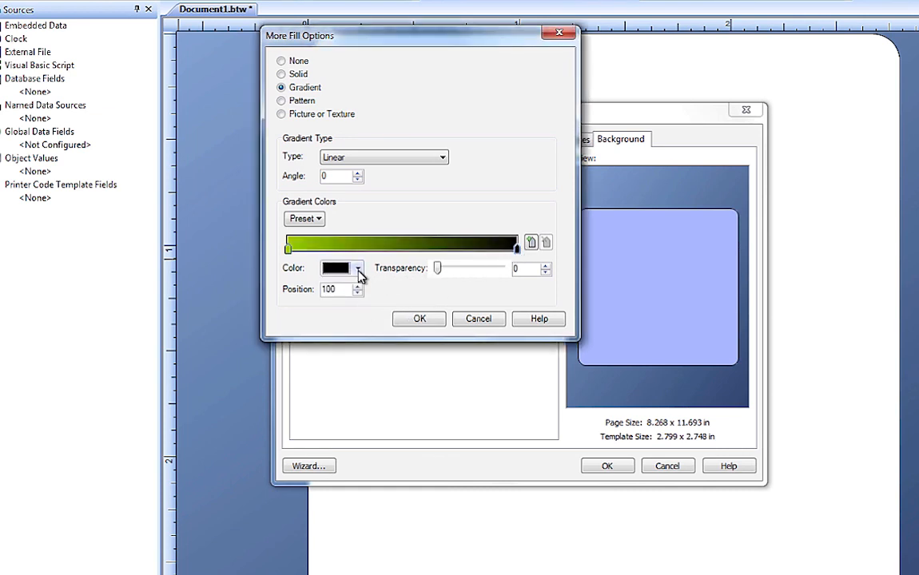
left_click(336, 268)
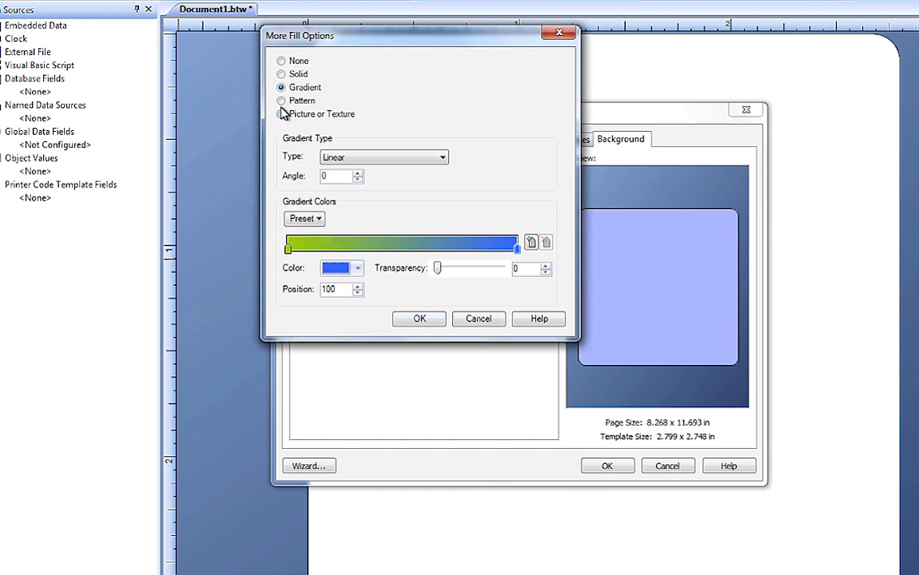
left_click(281, 101)
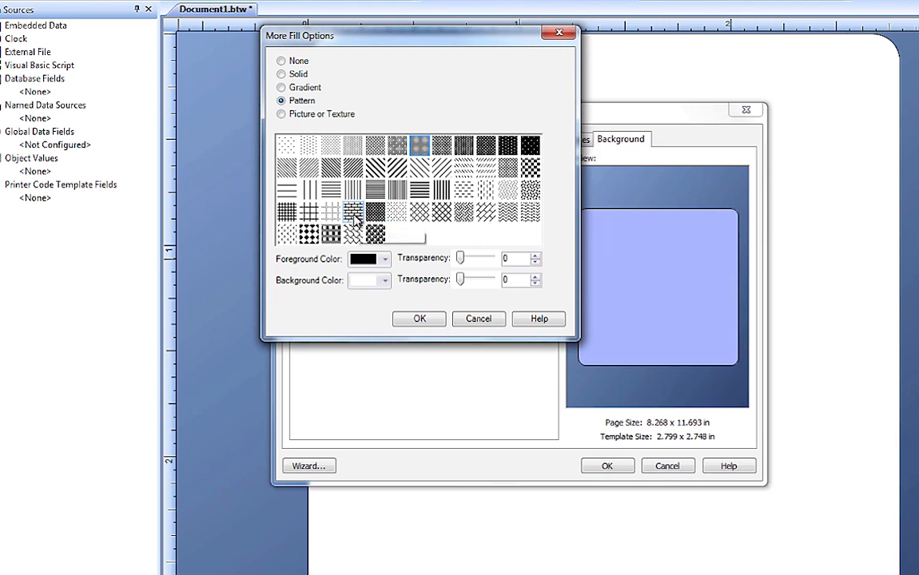
Step: Choose the tiled square pattern fill, then move on to picture or texture fills
left_click(353, 211)
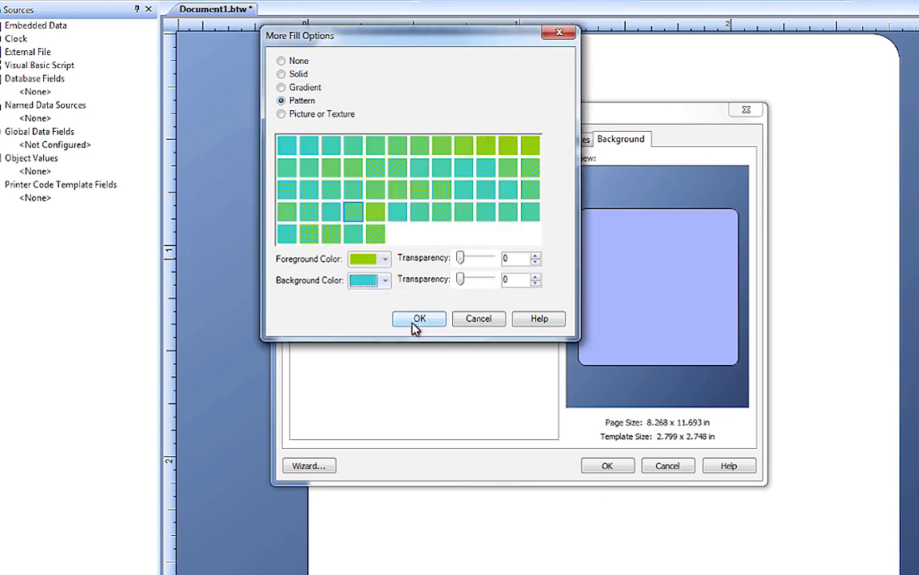
mouse_move(283, 120)
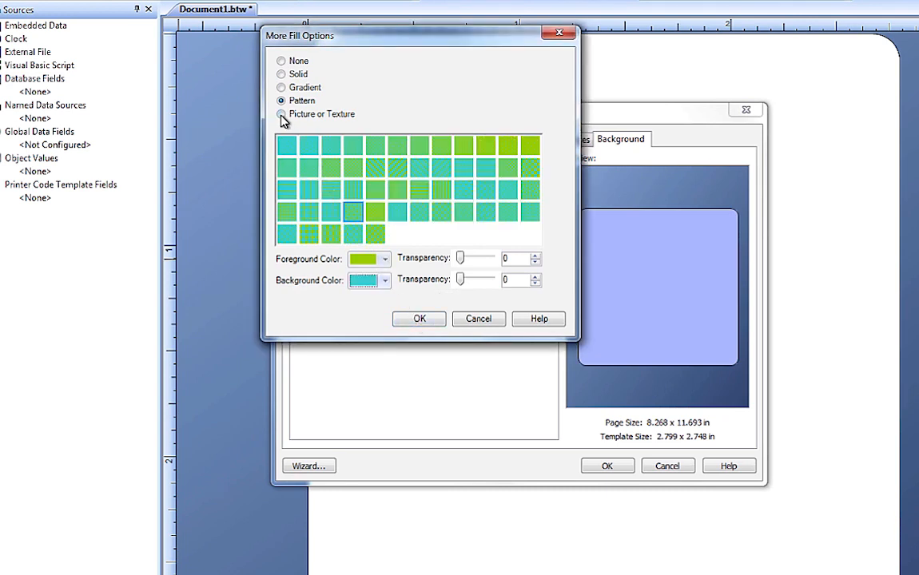
left_click(281, 113)
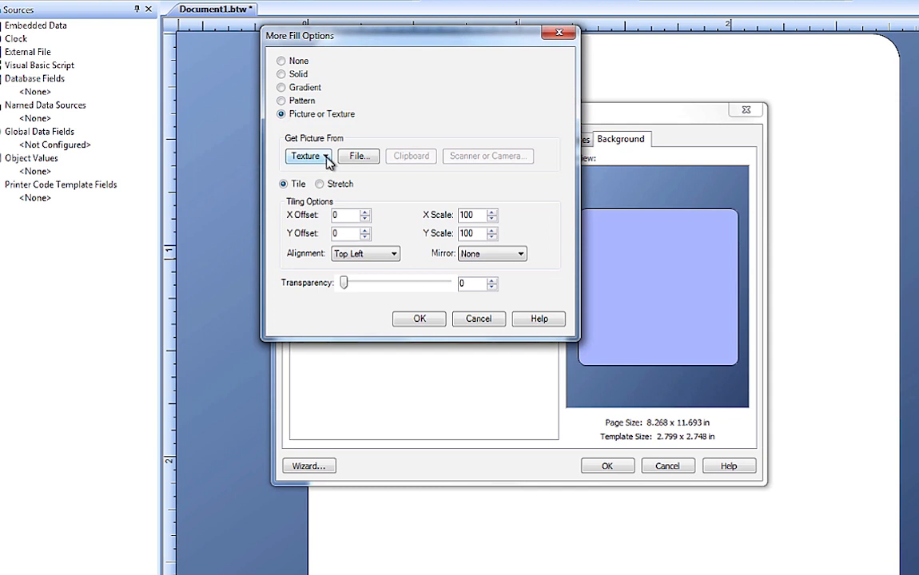
Step: Pick the wood texture from the gallery and apply it as the background fill
left_click(307, 157)
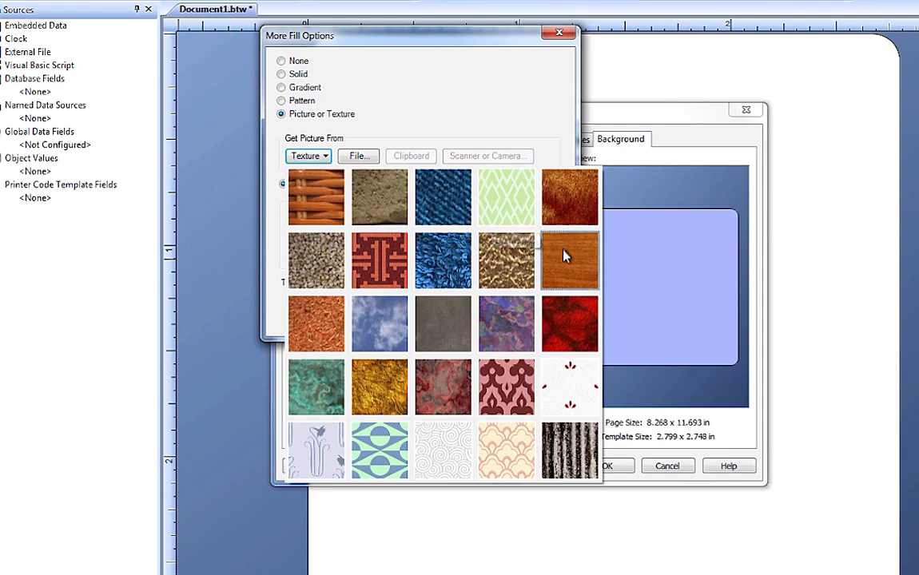
left_click(569, 260)
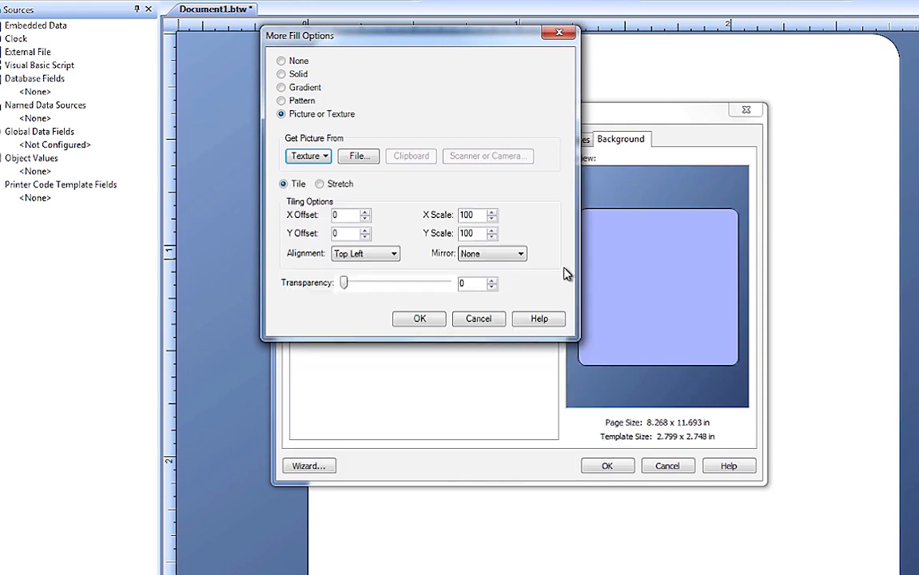
left_click(418, 320)
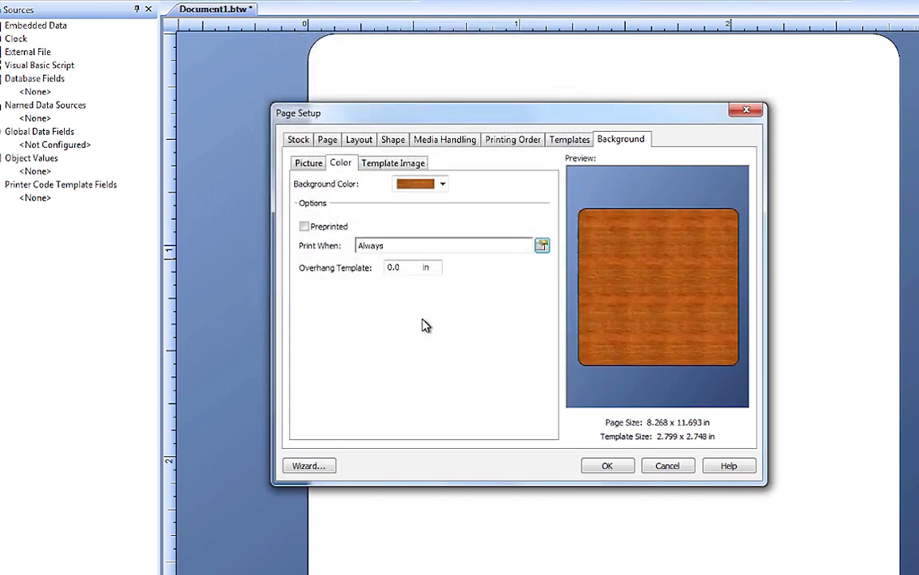
Step: Load LionLinen.jpg as the background picture and make it partly transparent with the slider
left_click(441, 184)
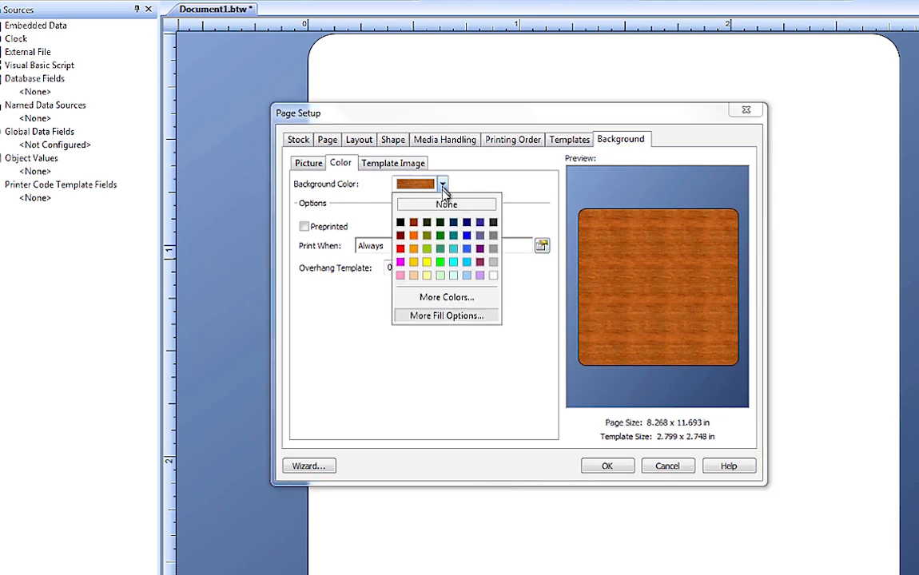
left_click(446, 314)
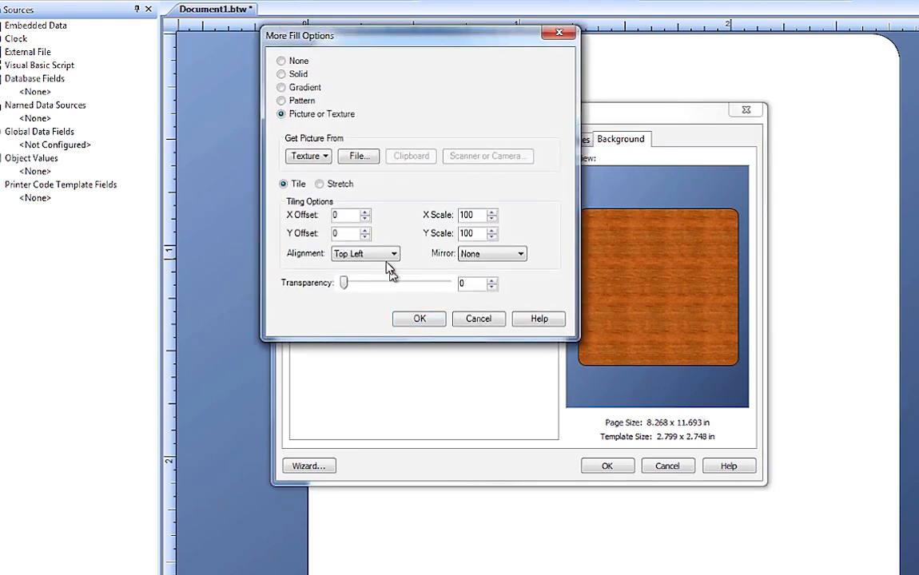
left_click(358, 157)
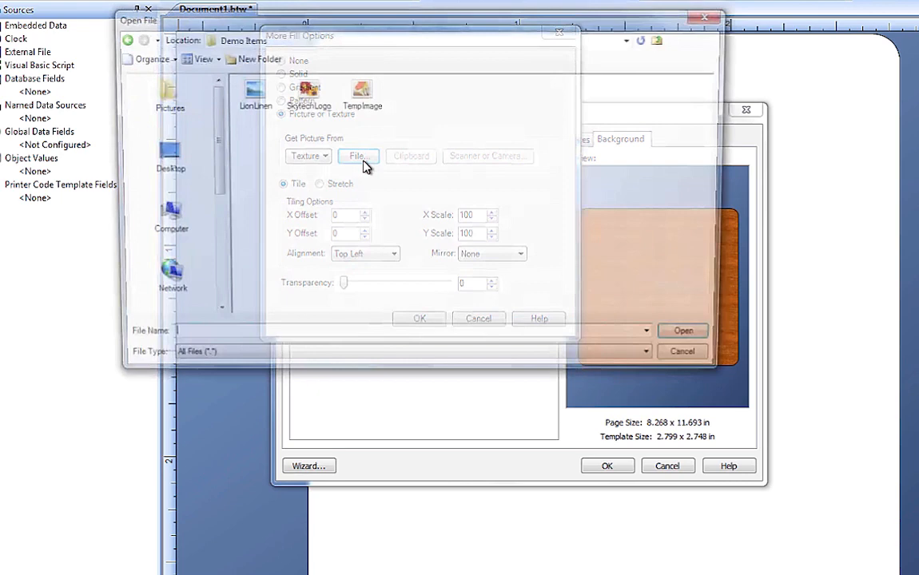
left_click(358, 156)
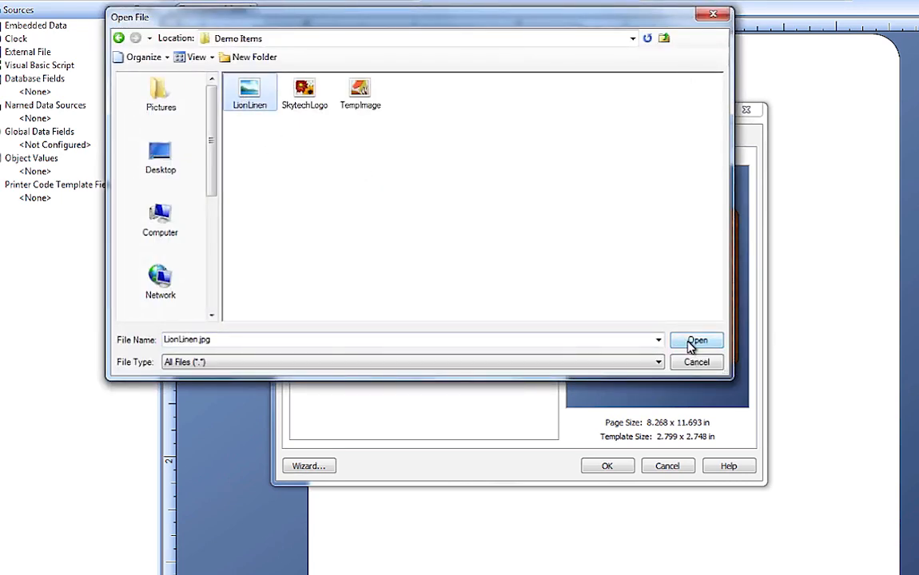
left_click(697, 339)
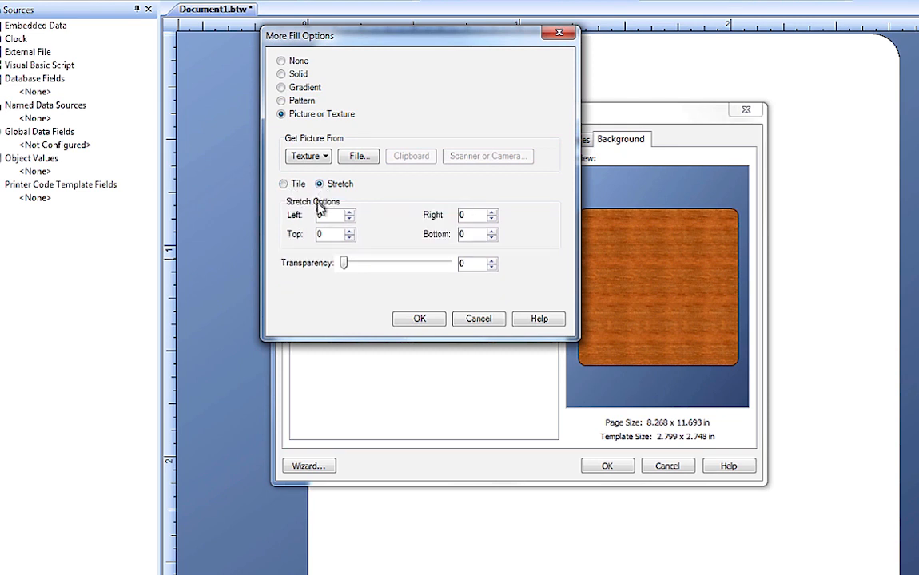
left_click_drag(343, 264, 361, 263)
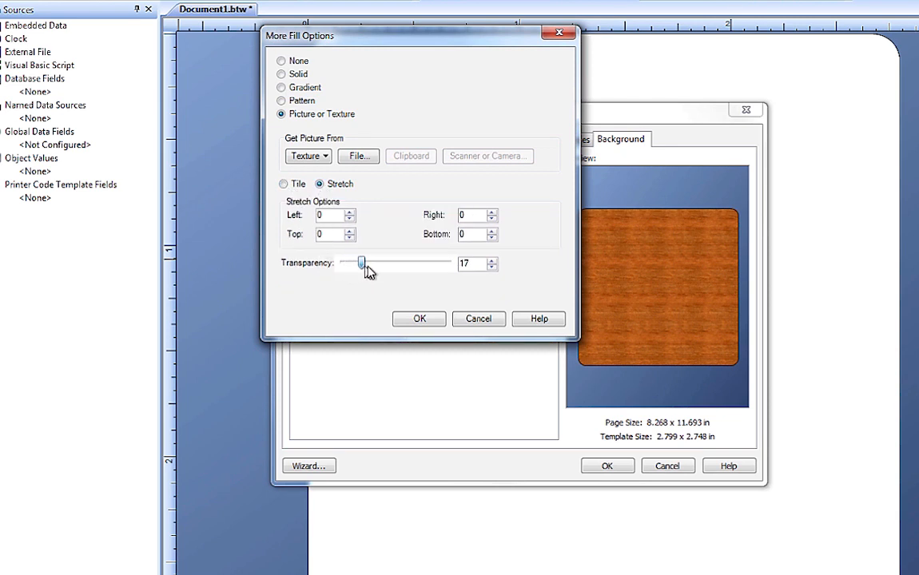
left_click_drag(361, 264, 416, 264)
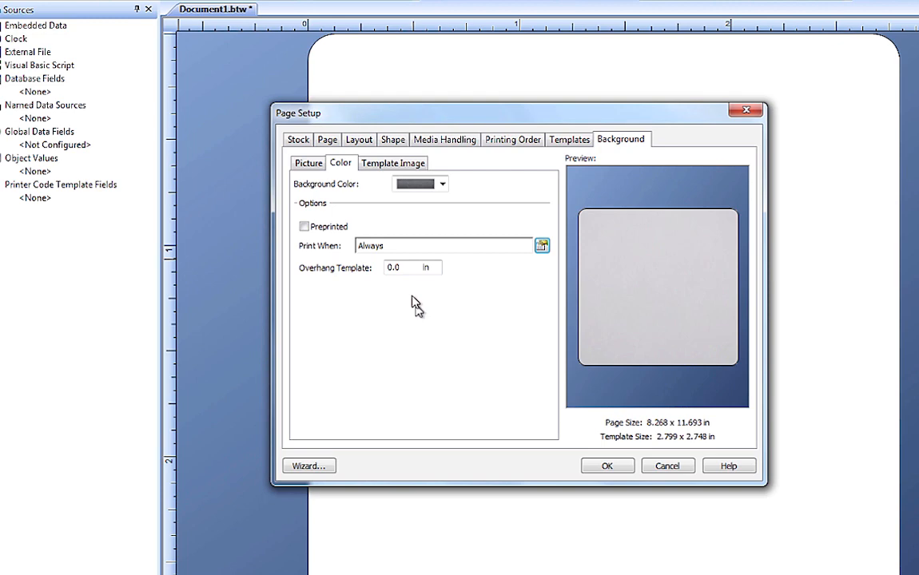
left_click(393, 163)
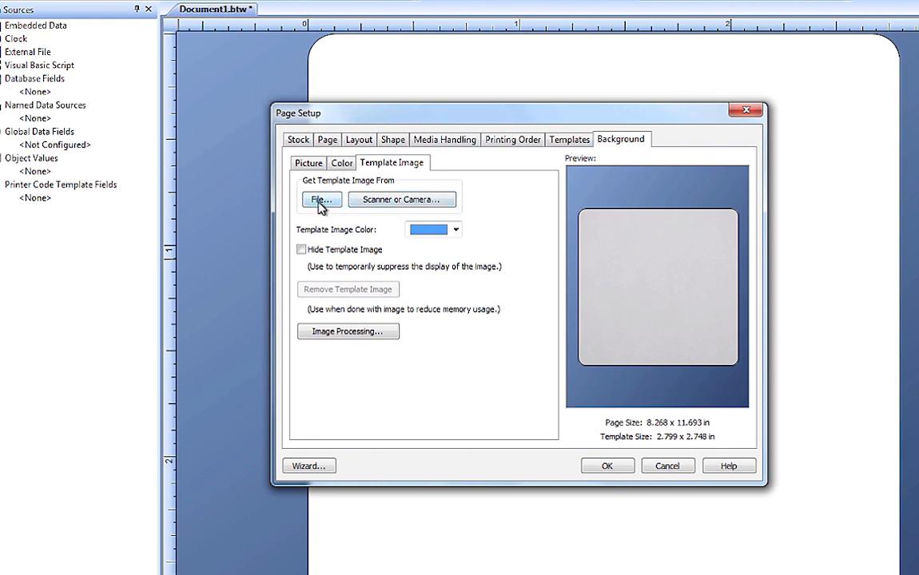
Step: Load TempImage.tif as the template image and tint it pink
left_click(321, 198)
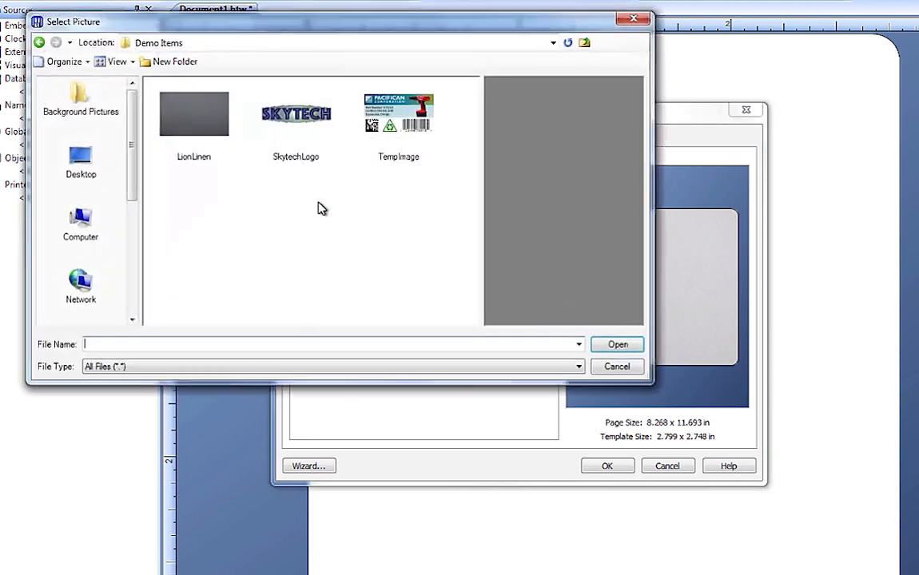
mouse_move(403, 152)
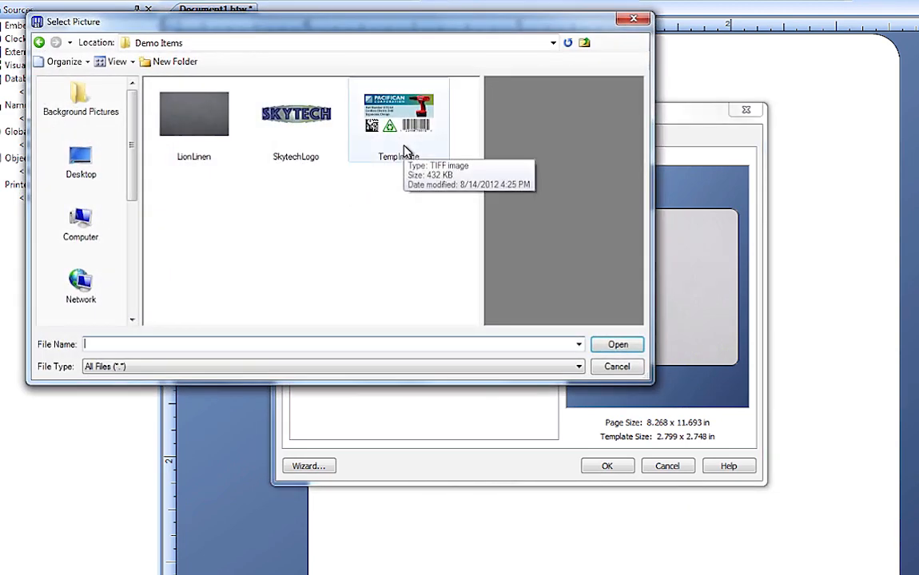
left_click(398, 112)
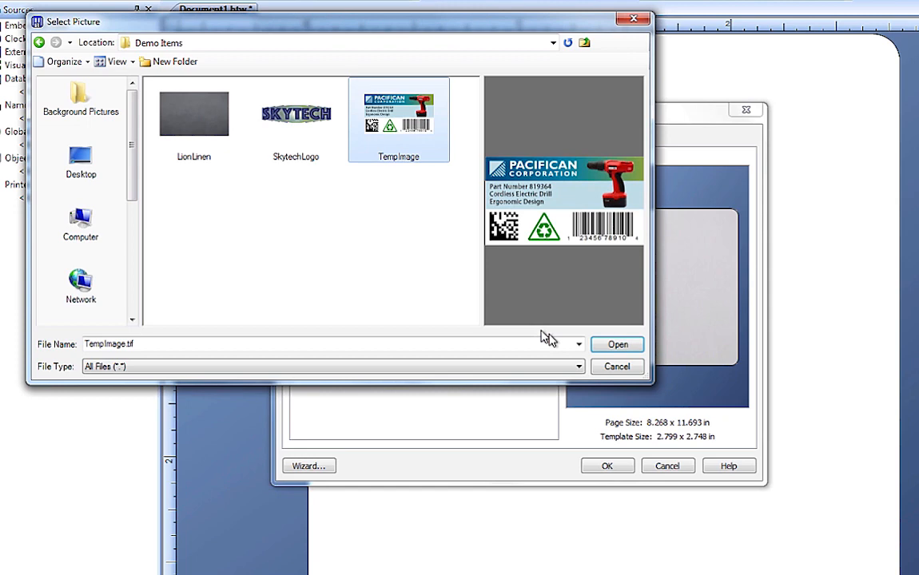
left_click(617, 345)
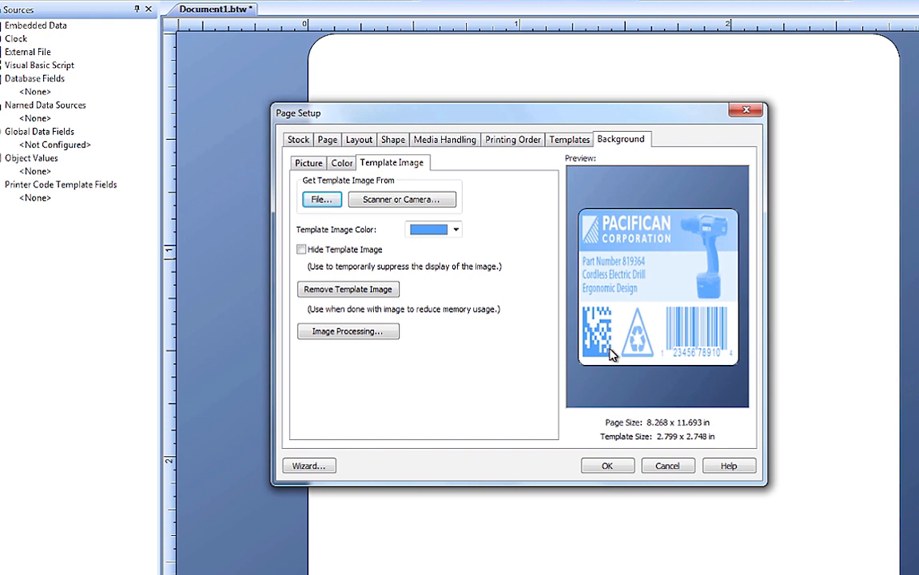
left_click(454, 231)
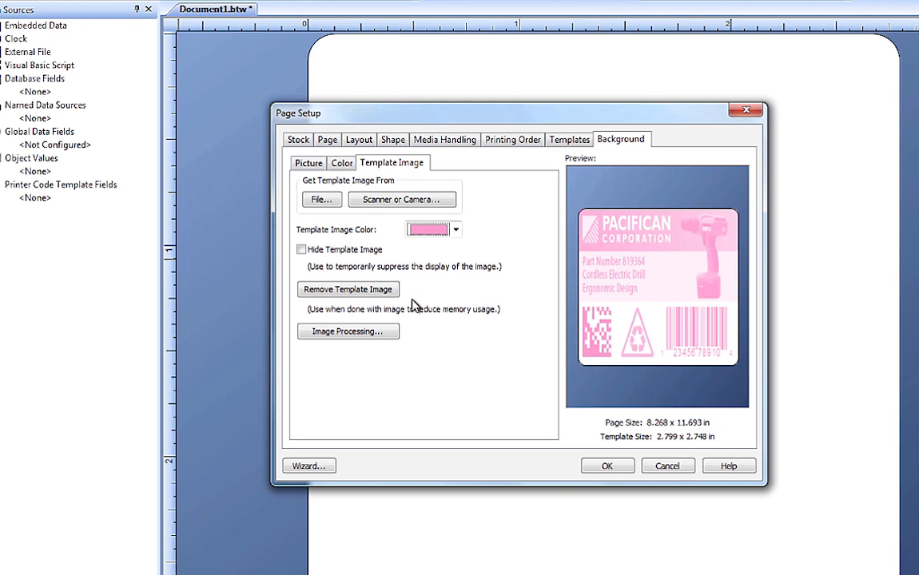
Step: Hide and reshow the template image, then remove it from the label
left_click(302, 249)
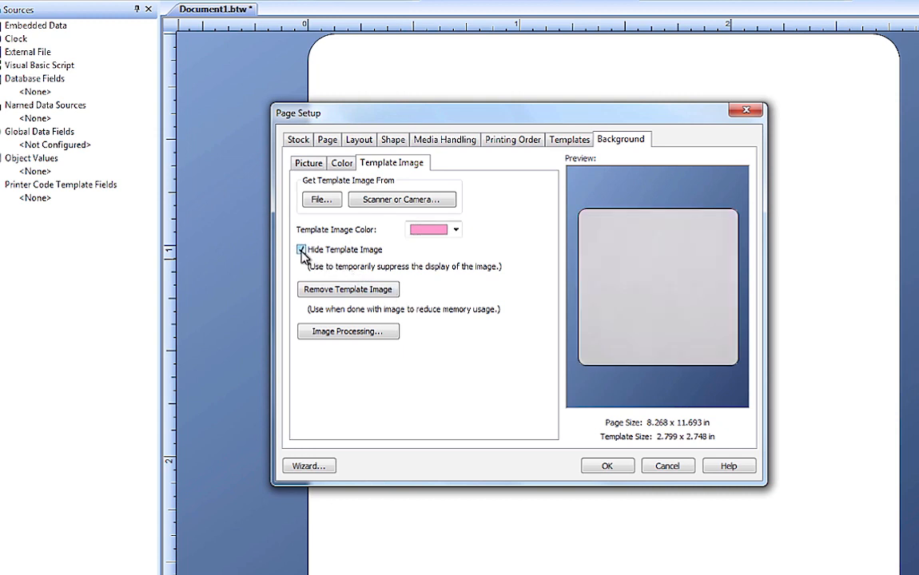
left_click(302, 249)
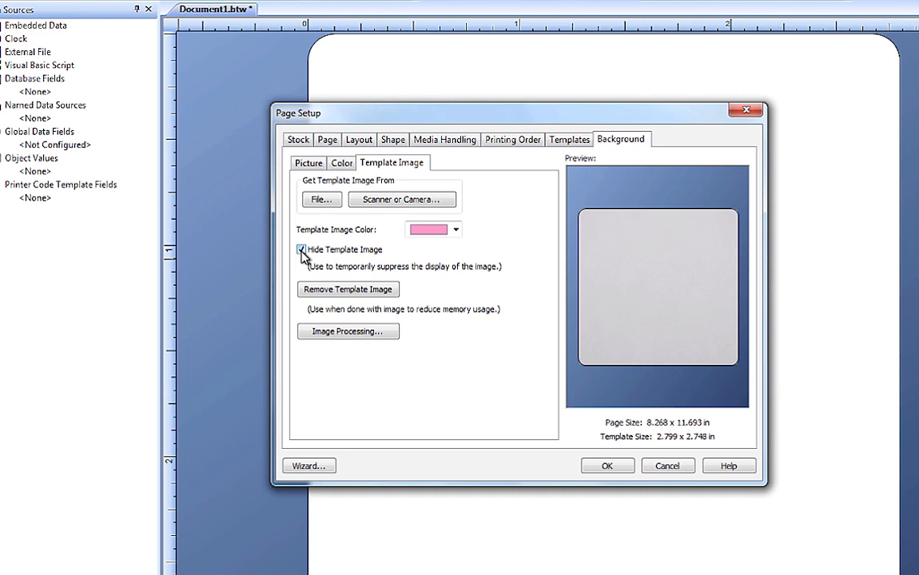
left_click(301, 250)
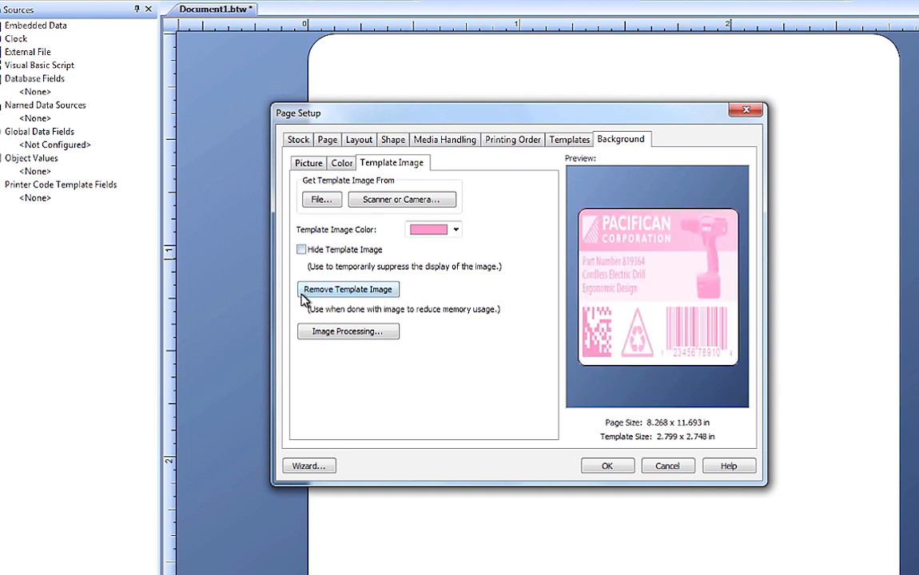
left_click(347, 287)
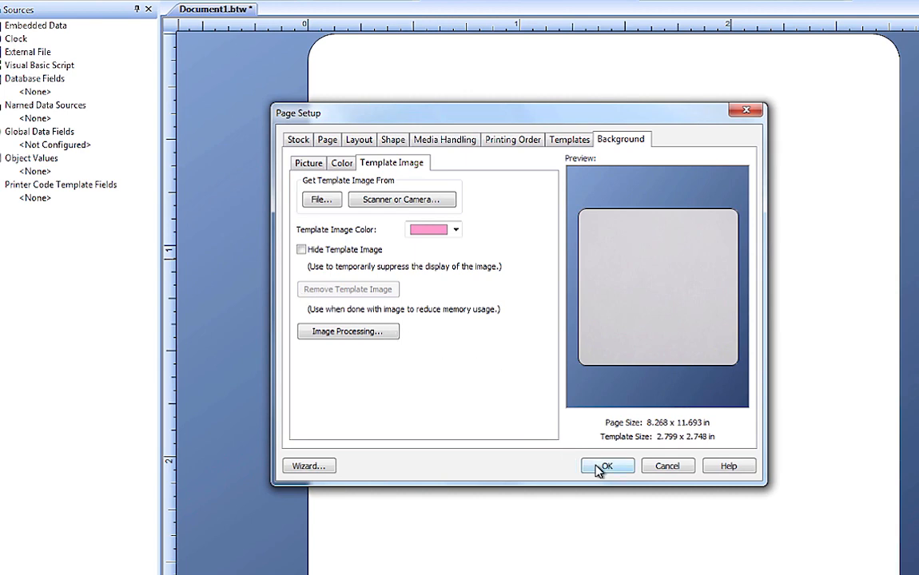
Step: Set the label's Background Color to None in Page Setup, leaving a plain white background
left_click(608, 467)
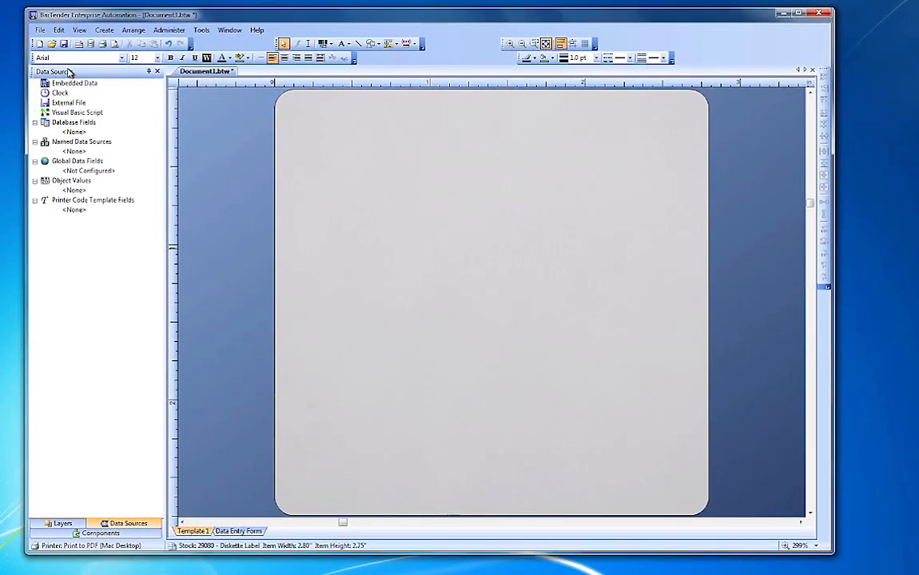
left_click(38, 29)
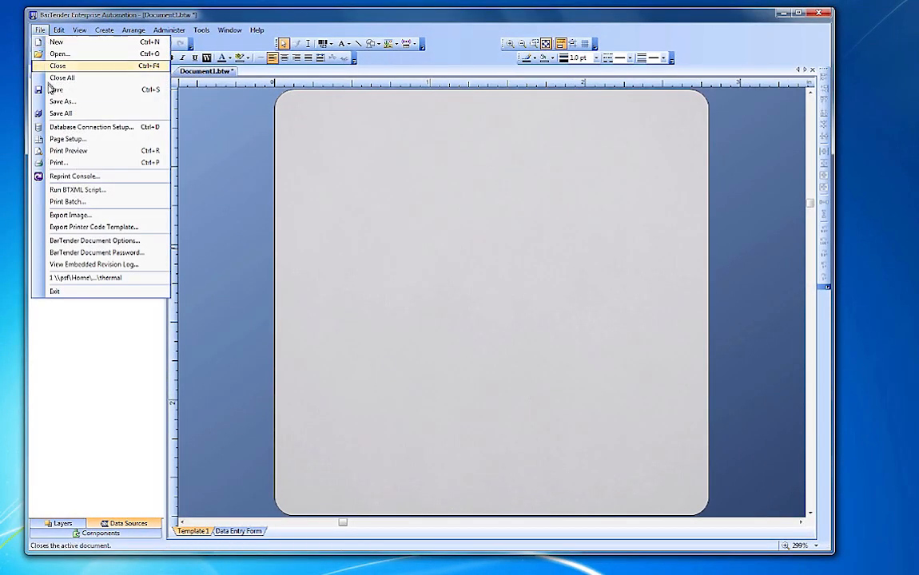
left_click(67, 137)
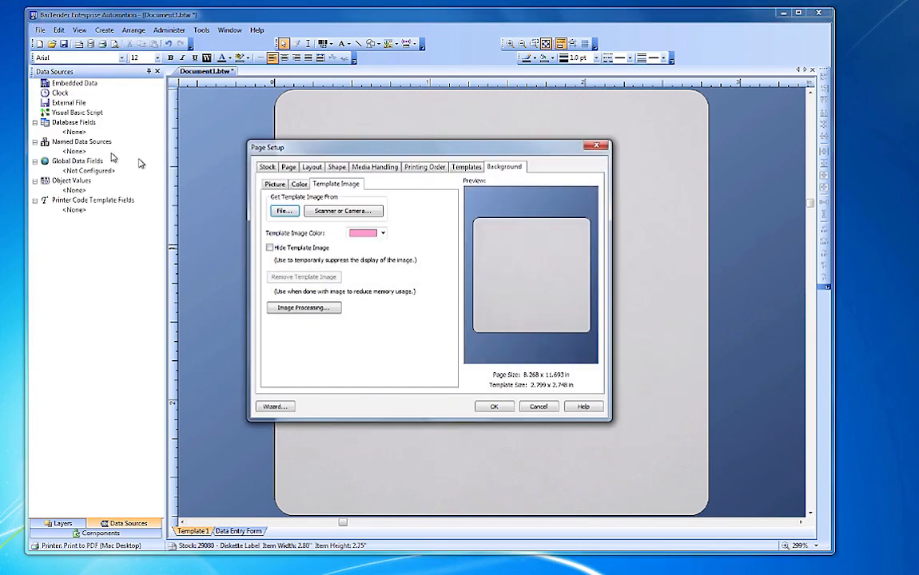
left_click(297, 184)
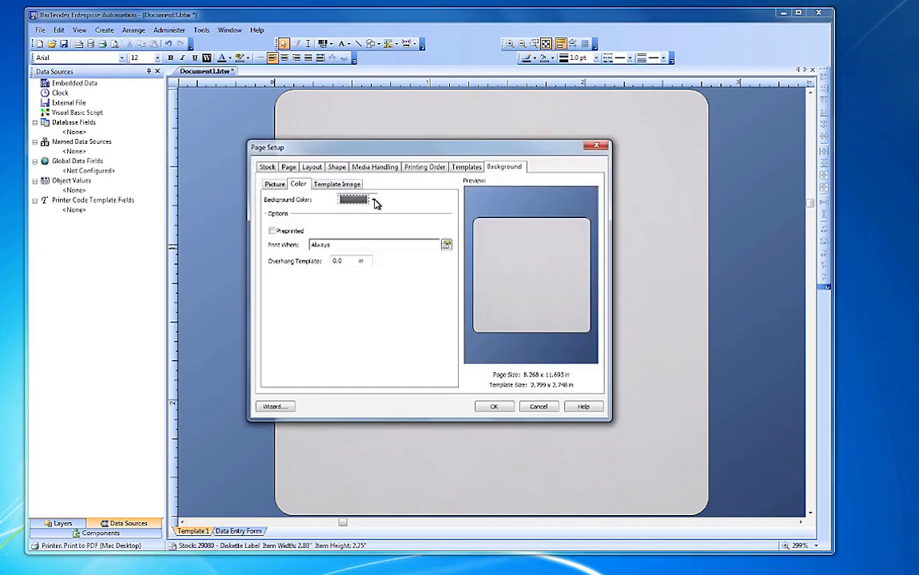
left_click(351, 198)
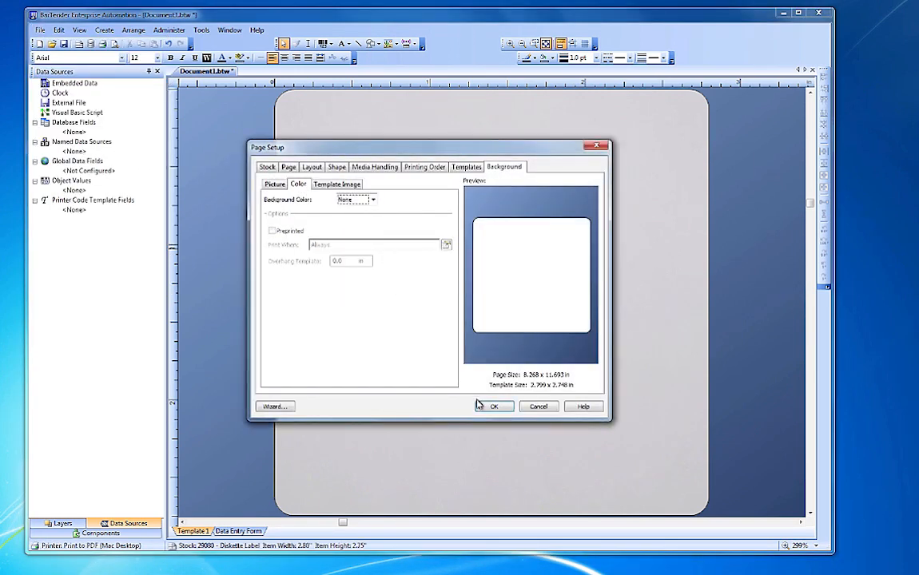
left_click(493, 406)
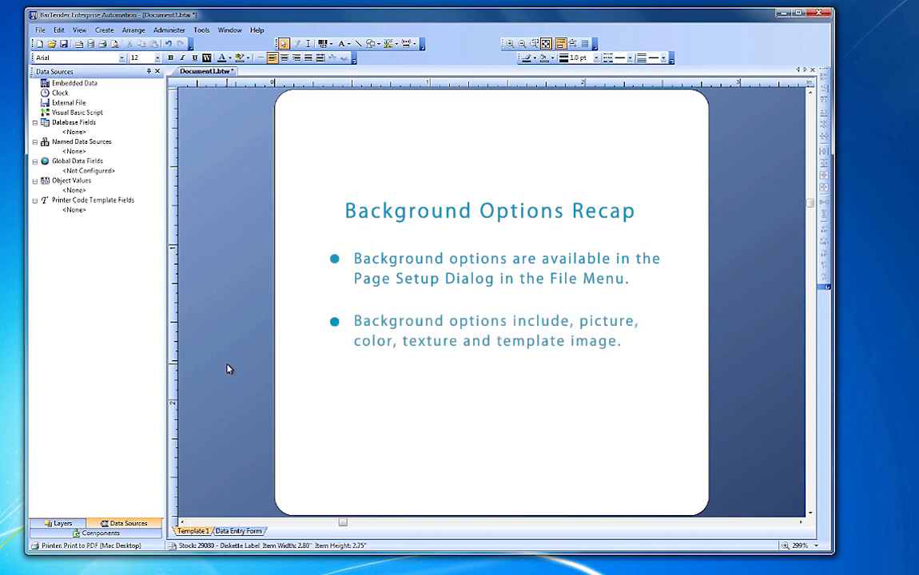
mouse_move(234, 363)
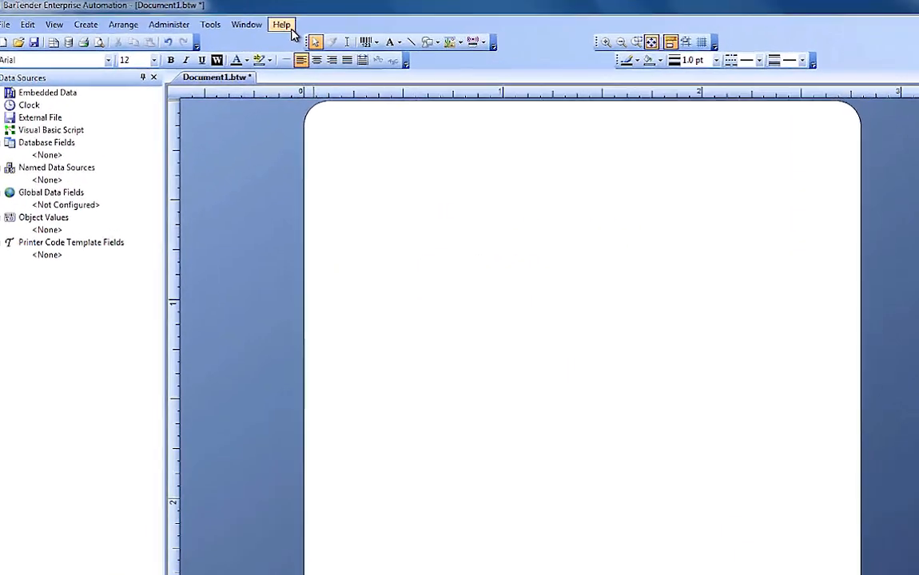
Step: Show the Help menu listing manuals, training videos and support options
left_click(281, 24)
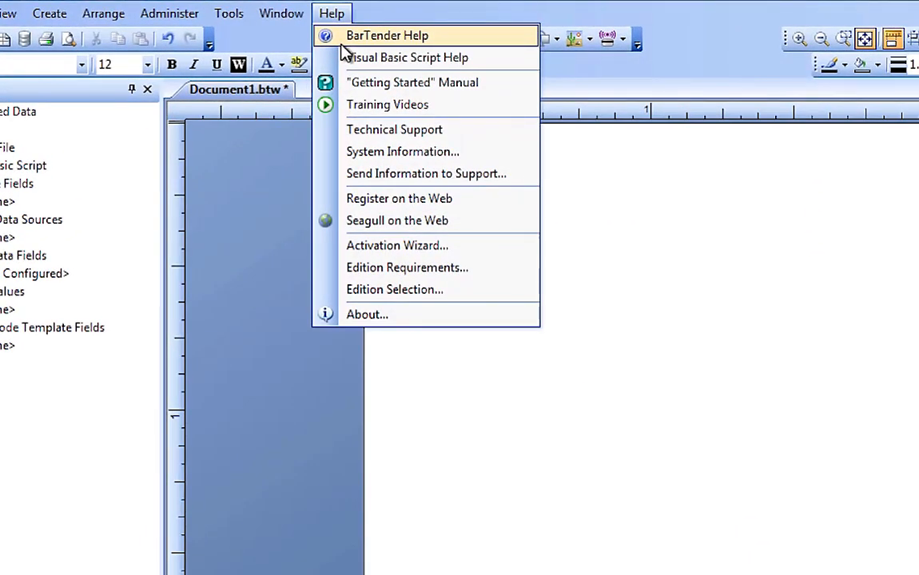
mouse_move(387, 106)
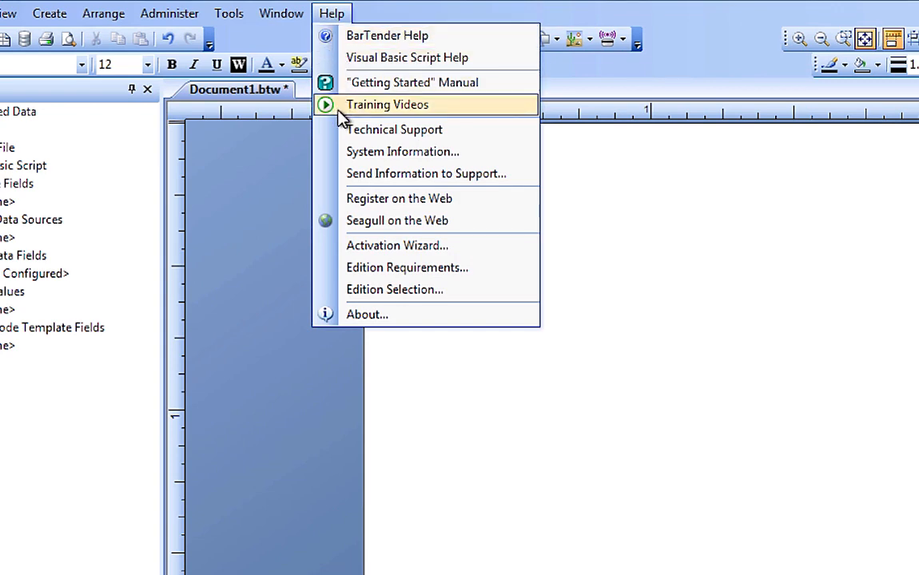